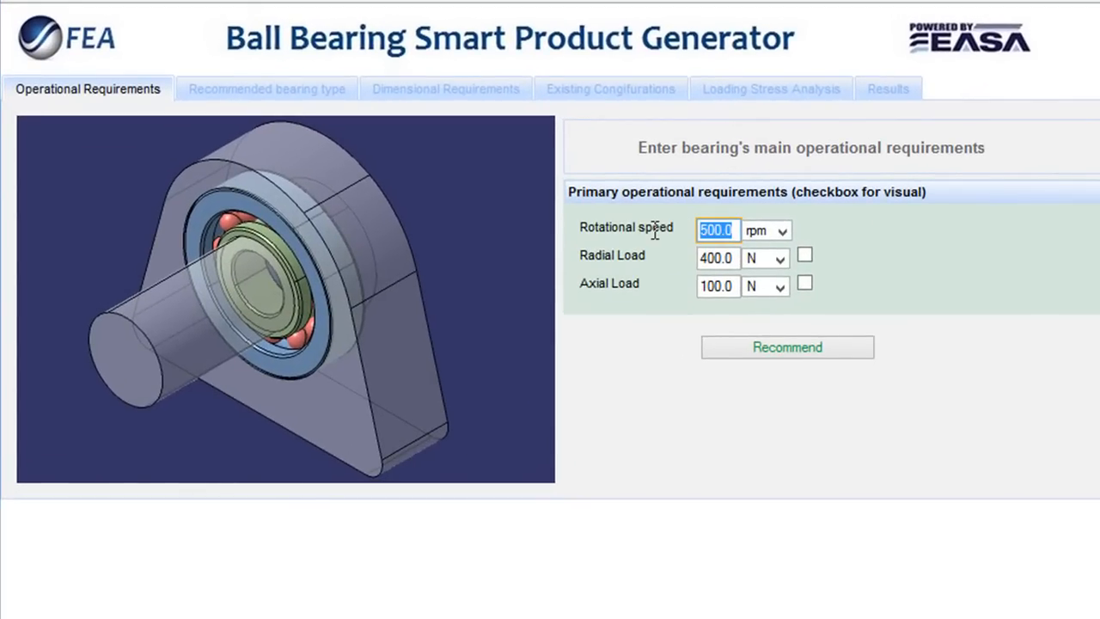
Step: Set the bearing's required rotational speed to 800 rpm
{"action": "type", "text": "8"}
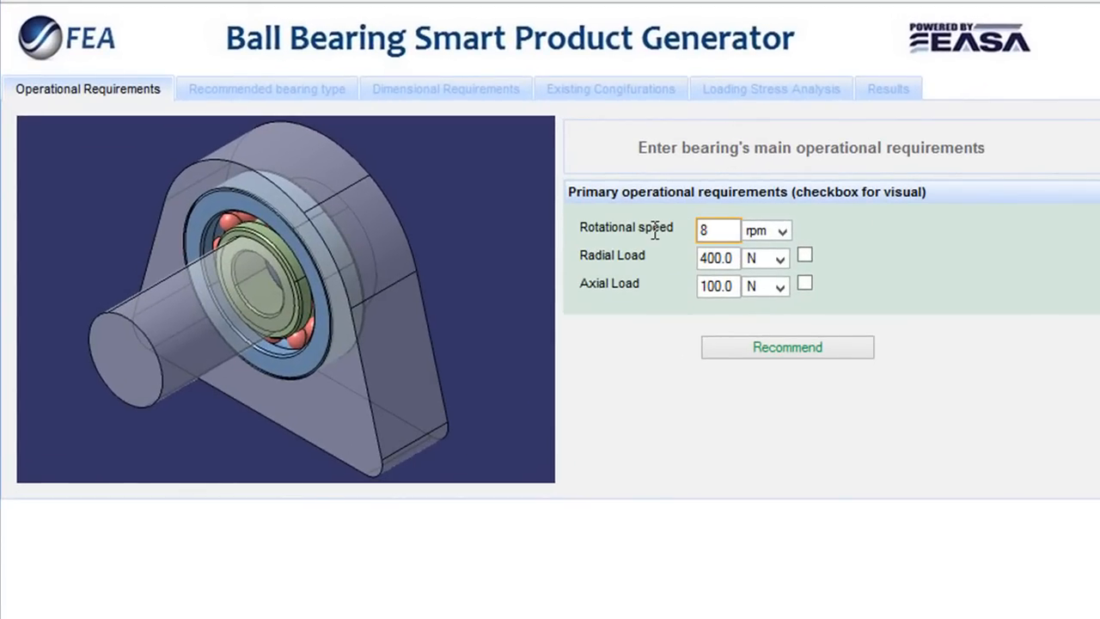
{"action": "type", "text": "00"}
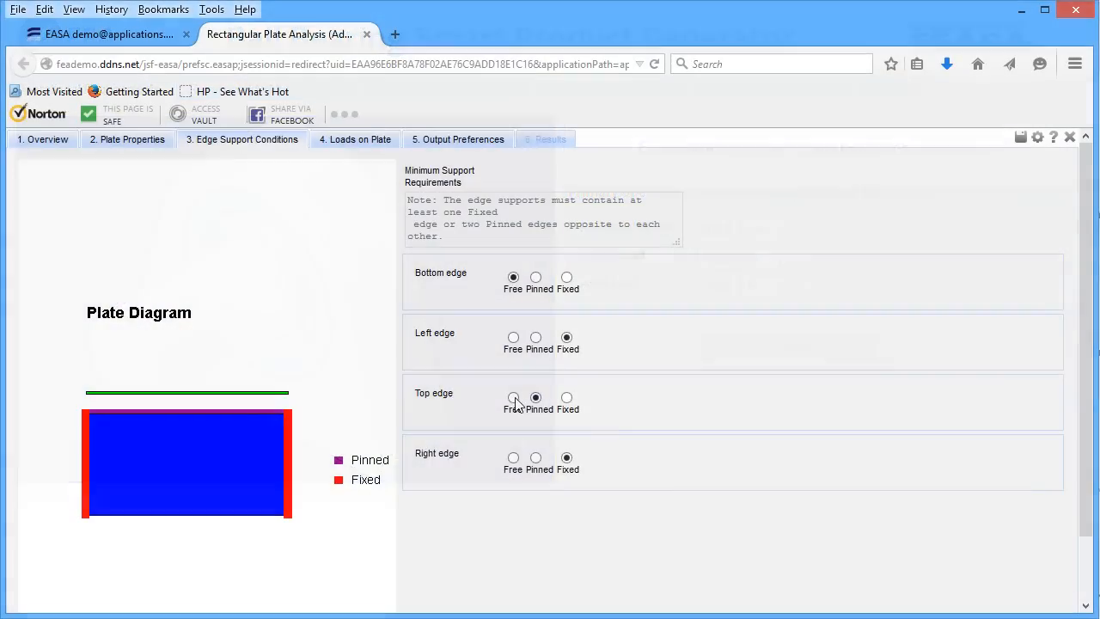
Step: Make the plate's top edge free and change the right edge support to pinned
{"action": "left_click", "coordinate": [512, 397]}
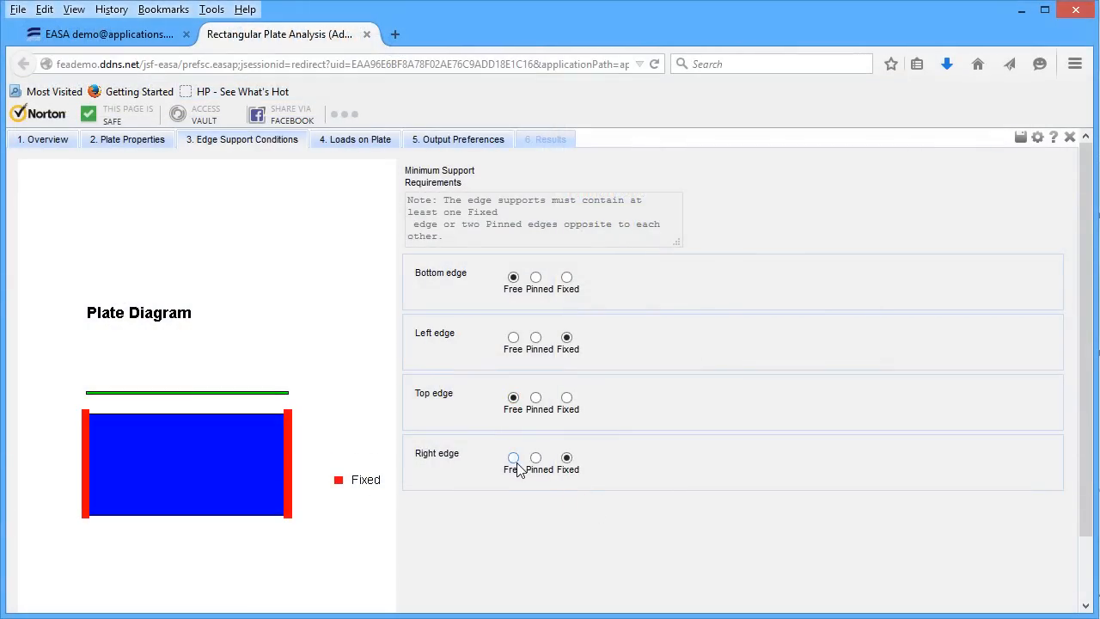
{"action": "left_click", "coordinate": [512, 457]}
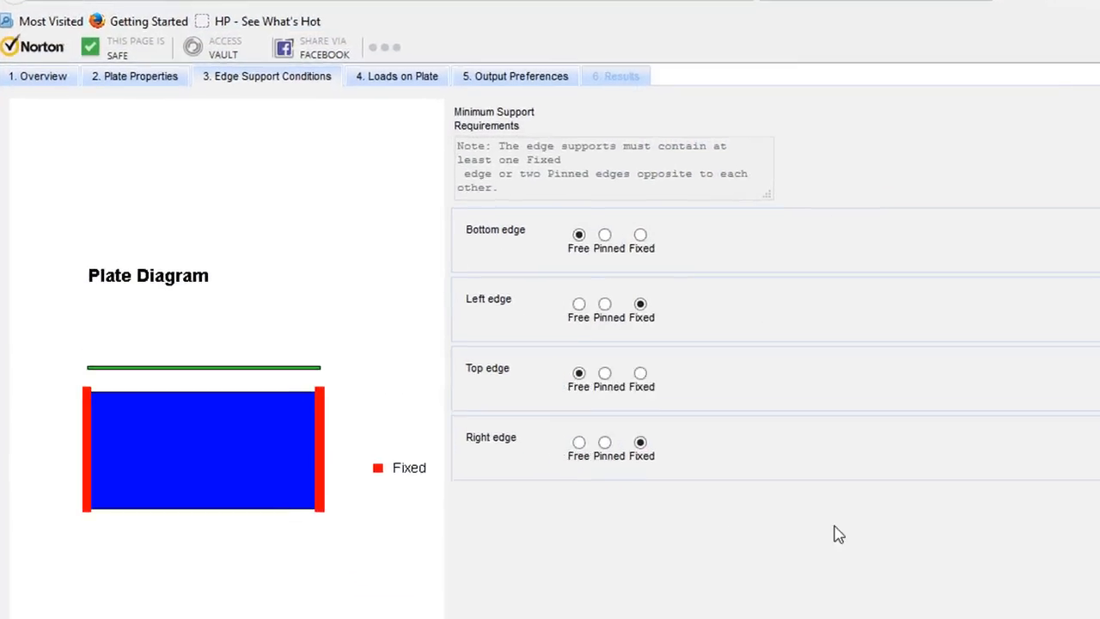
{"action": "left_click", "coordinate": [605, 442]}
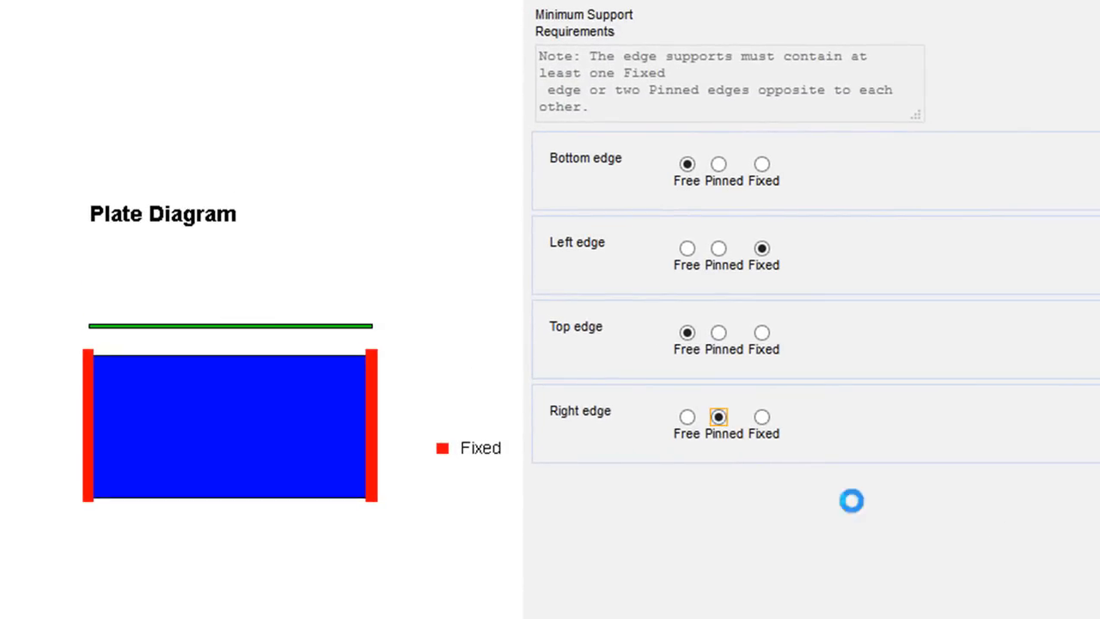
{"action": "left_click", "coordinate": [719, 418]}
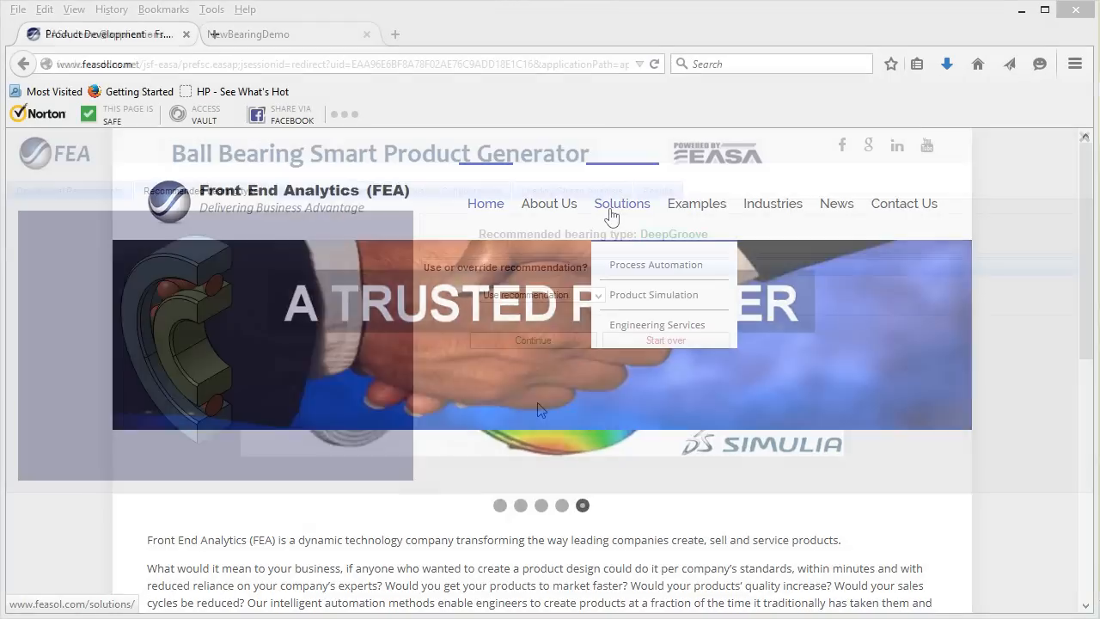
Step: Override the recommended DeepGroove bearing and choose AngularContact as the bearing type
{"action": "left_click", "coordinate": [250, 33]}
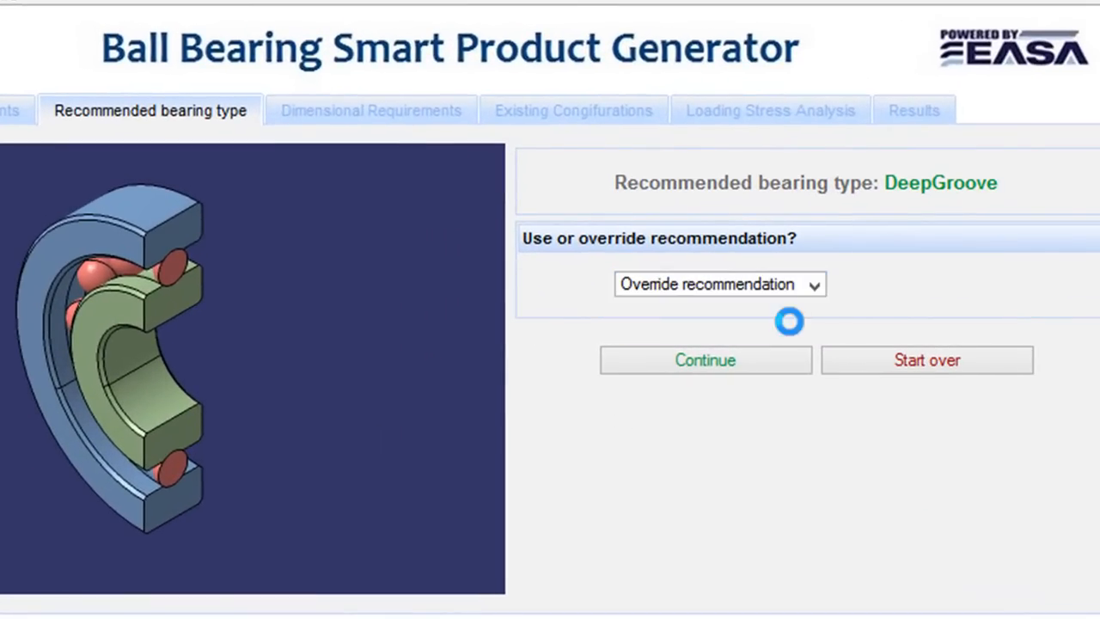
{"action": "left_click", "coordinate": [963, 283]}
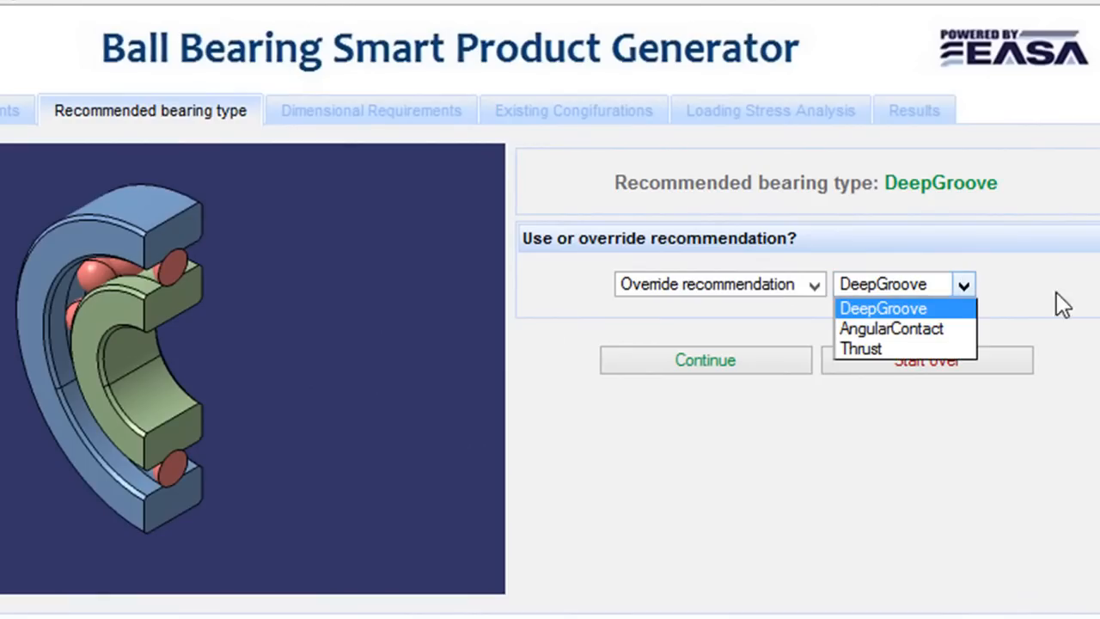
{"action": "mouse_move", "coordinate": [891, 329]}
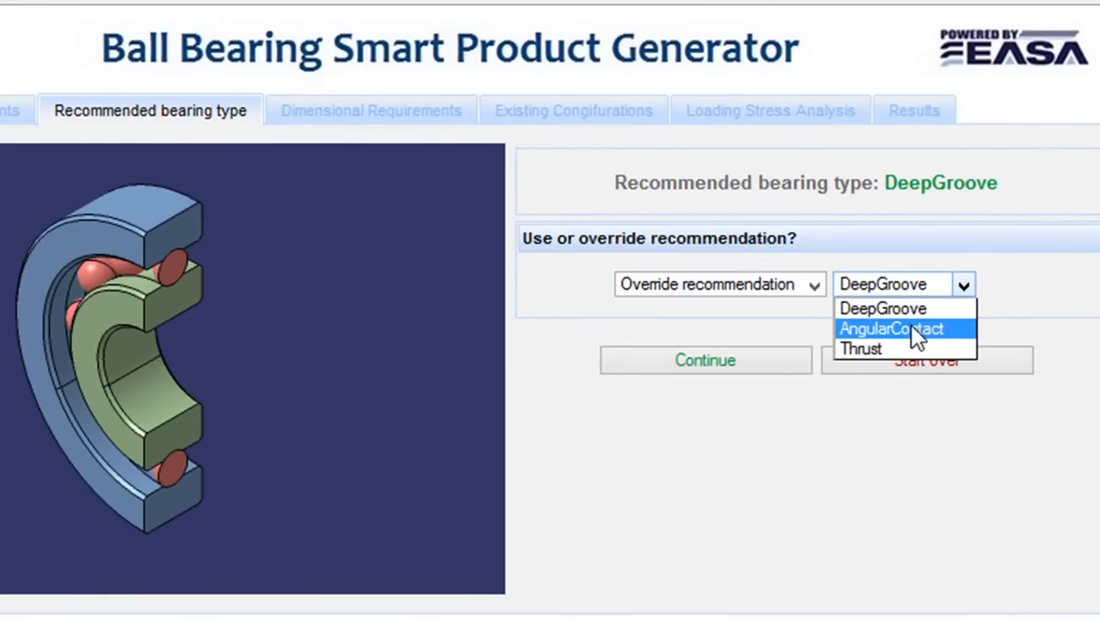
{"action": "left_click", "coordinate": [890, 328]}
{"action": "type", "text": "2"}
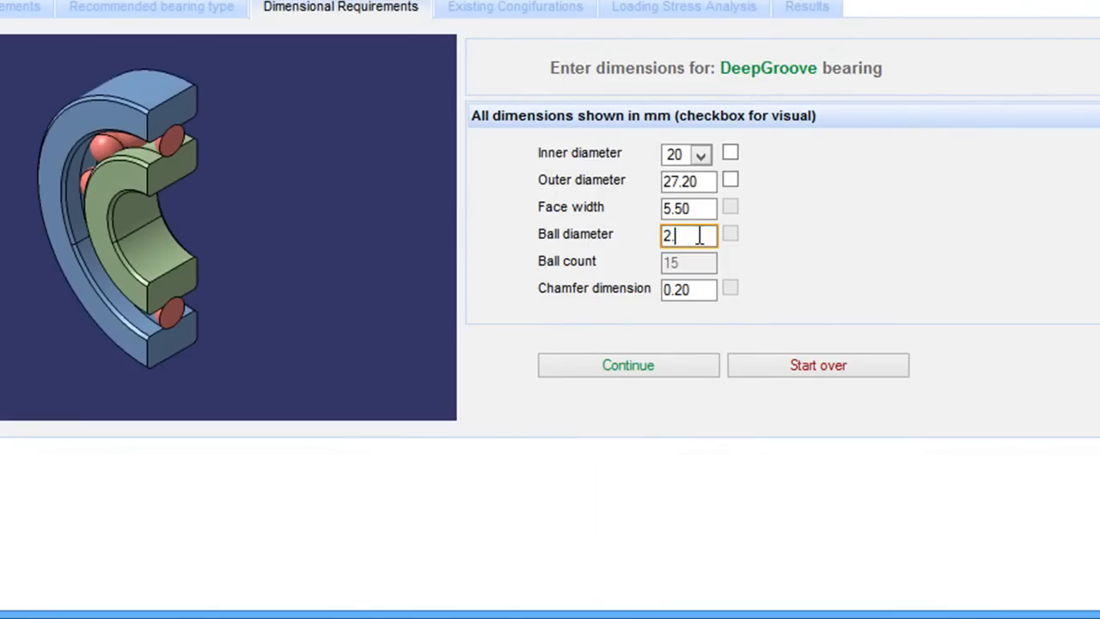
Step: Enter a 2.6 mm ball diameter and acknowledge the out-of-range 1.0–2.4 warning
{"action": "type", "text": ".6"}
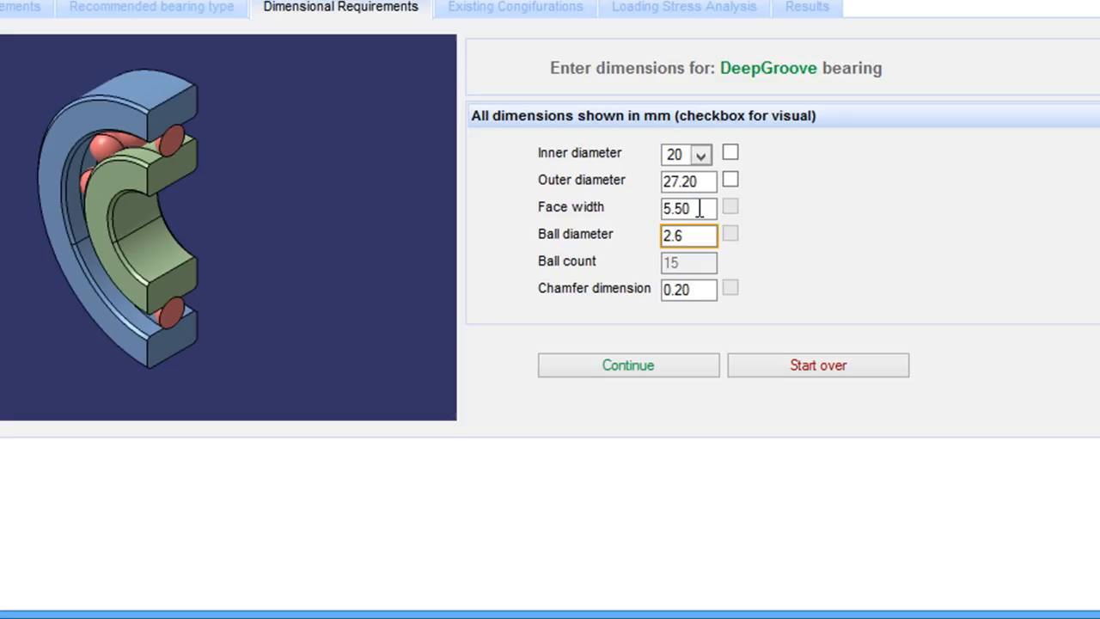
{"action": "left_click", "coordinate": [627, 364]}
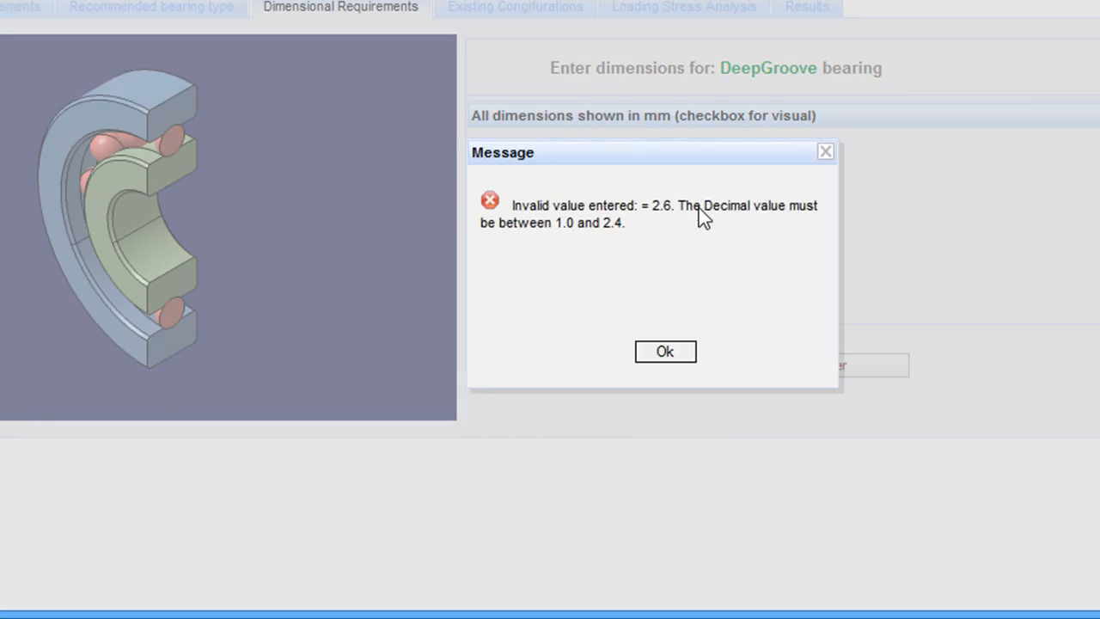
{"action": "mouse_move", "coordinate": [668, 266]}
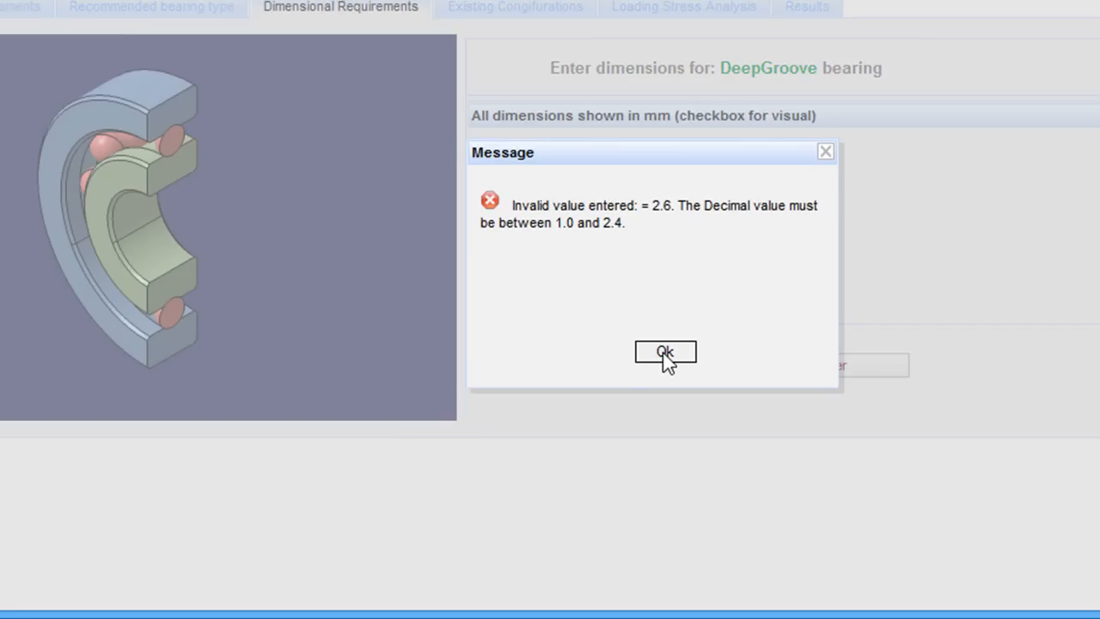
{"action": "left_click", "coordinate": [663, 352]}
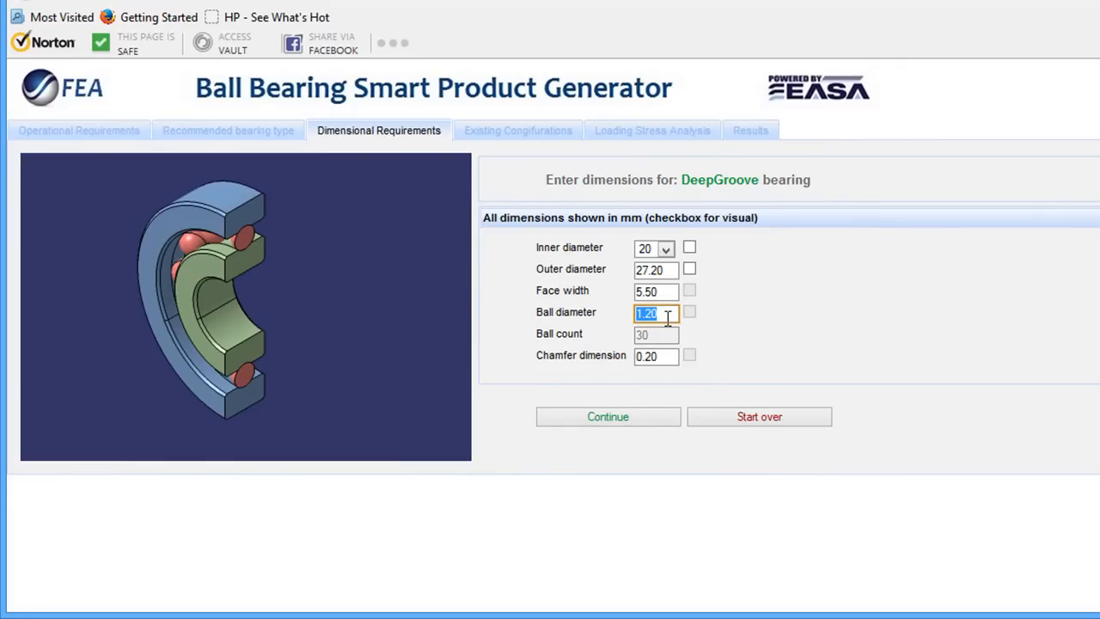
Step: Review existing bearing matches, continue with new part 345900 and submit it for stress analysis
{"action": "left_click", "coordinate": [606, 415]}
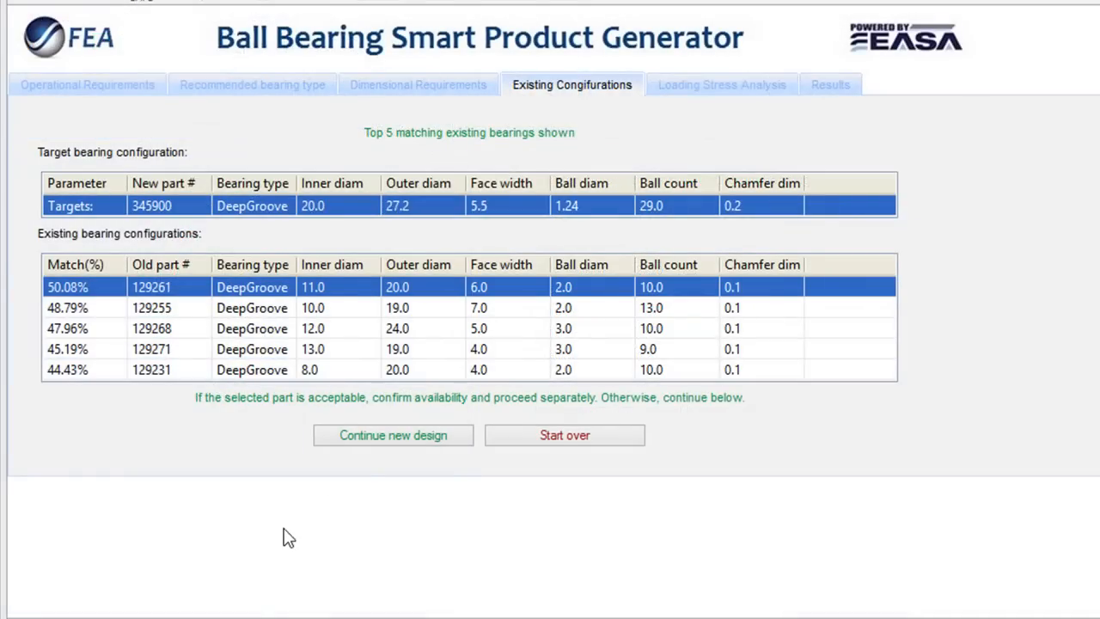
{"action": "left_click", "coordinate": [391, 435]}
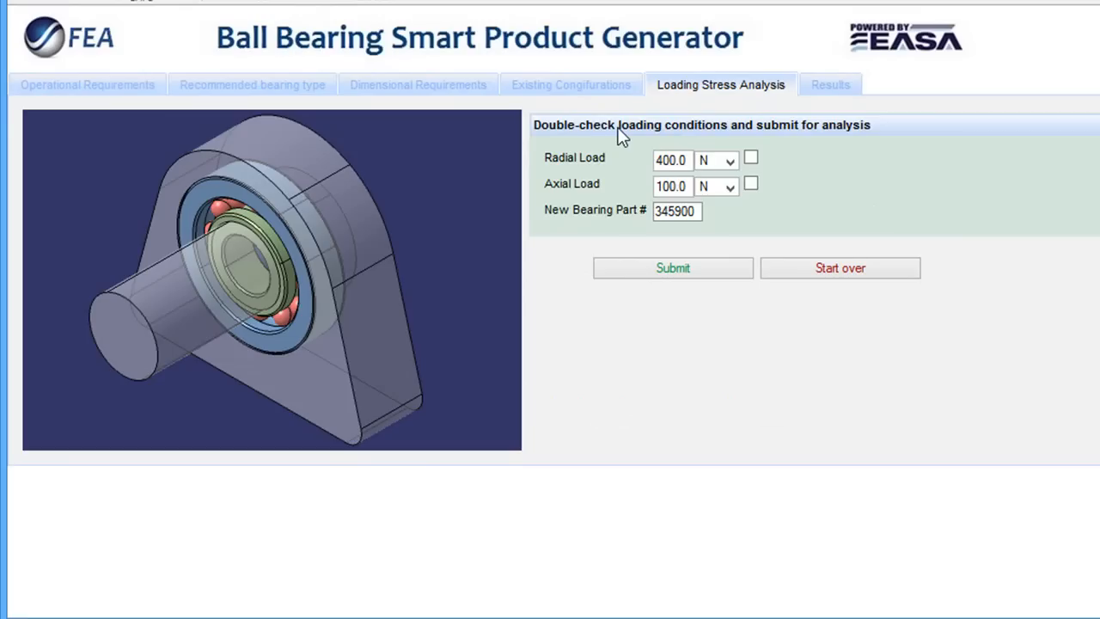
{"action": "mouse_move", "coordinate": [862, 217]}
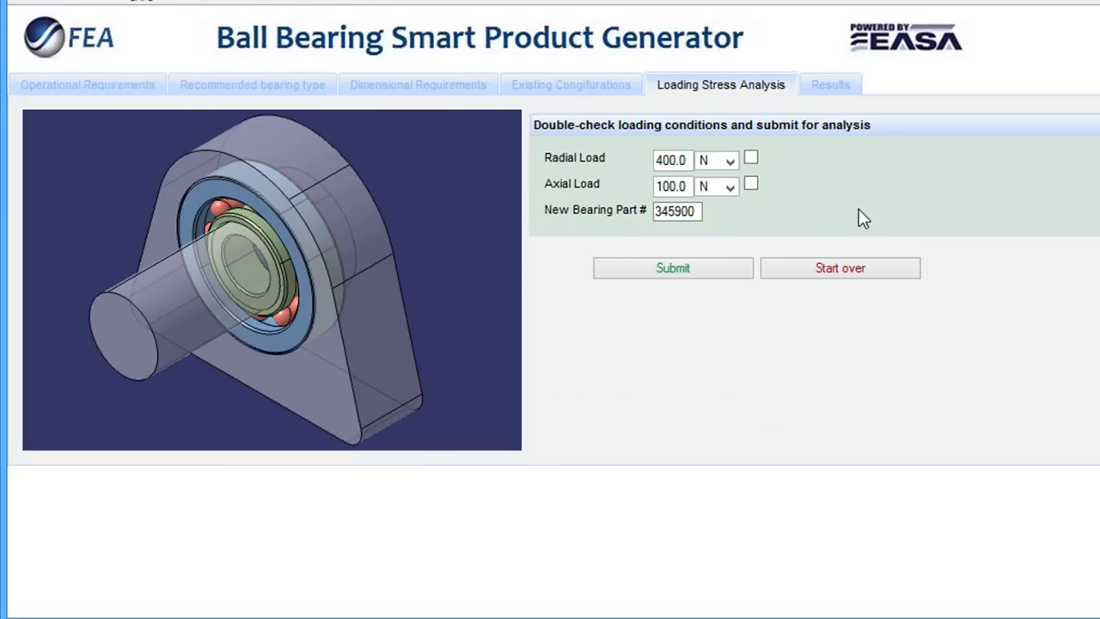
{"action": "mouse_move", "coordinate": [719, 257]}
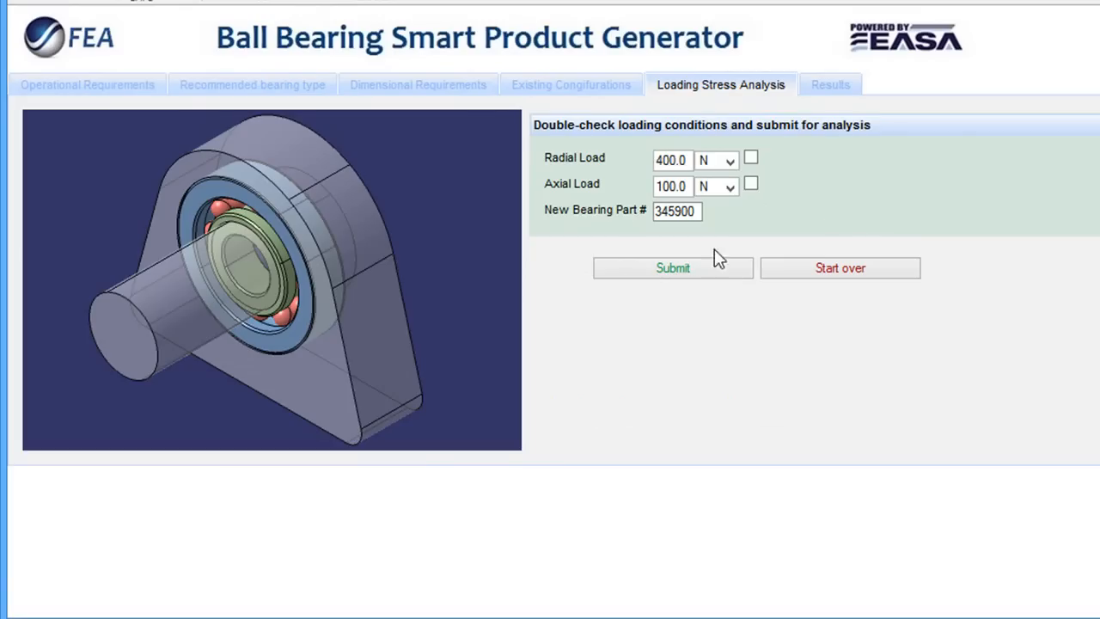
{"action": "left_click", "coordinate": [674, 268]}
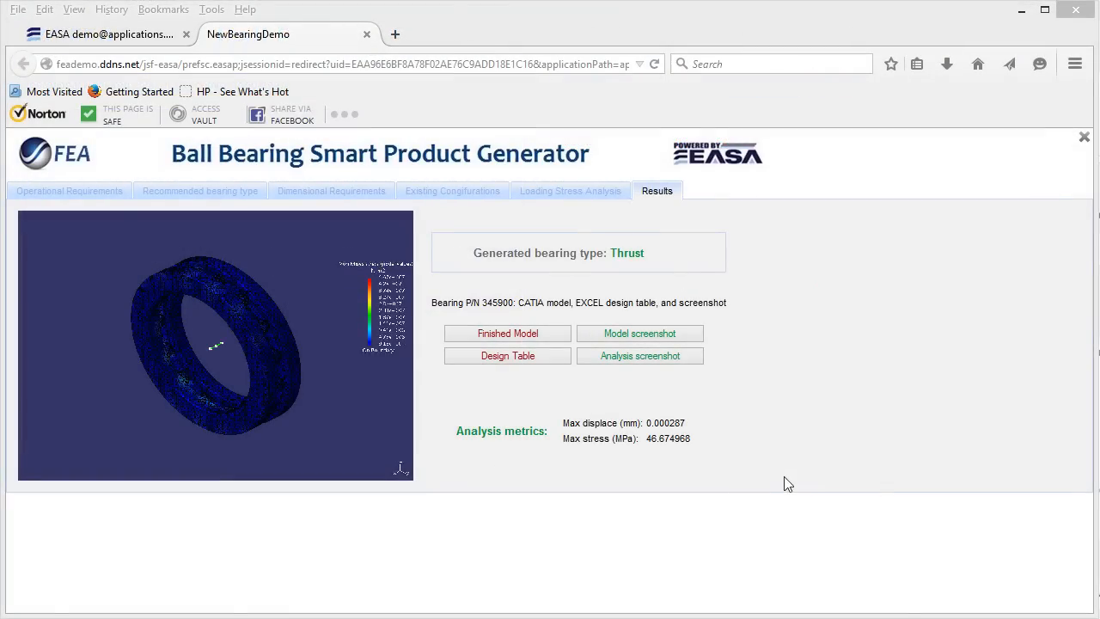
Step: View the bearing stress analysis image, then download the design table spreadsheet
{"action": "left_click", "coordinate": [639, 355]}
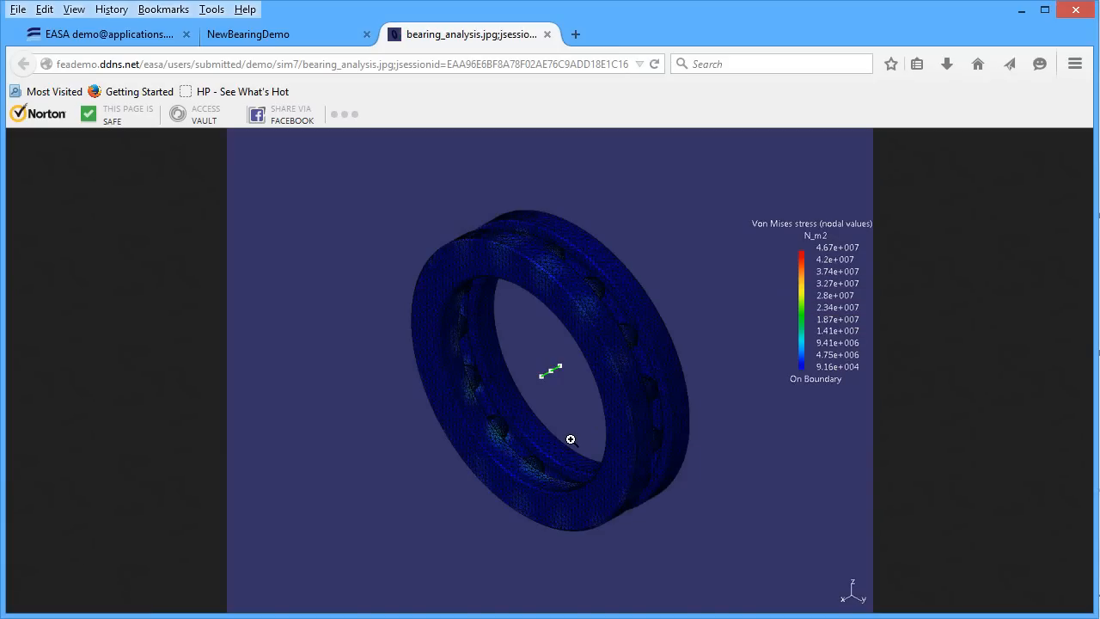
{"action": "mouse_move", "coordinate": [547, 34]}
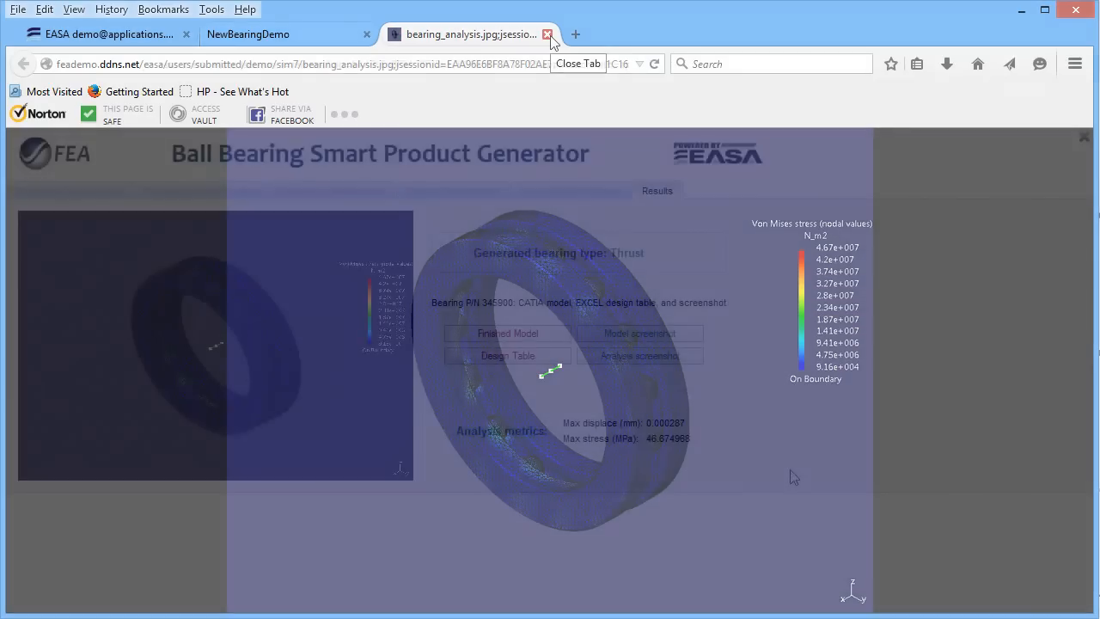
{"action": "left_click", "coordinate": [548, 34]}
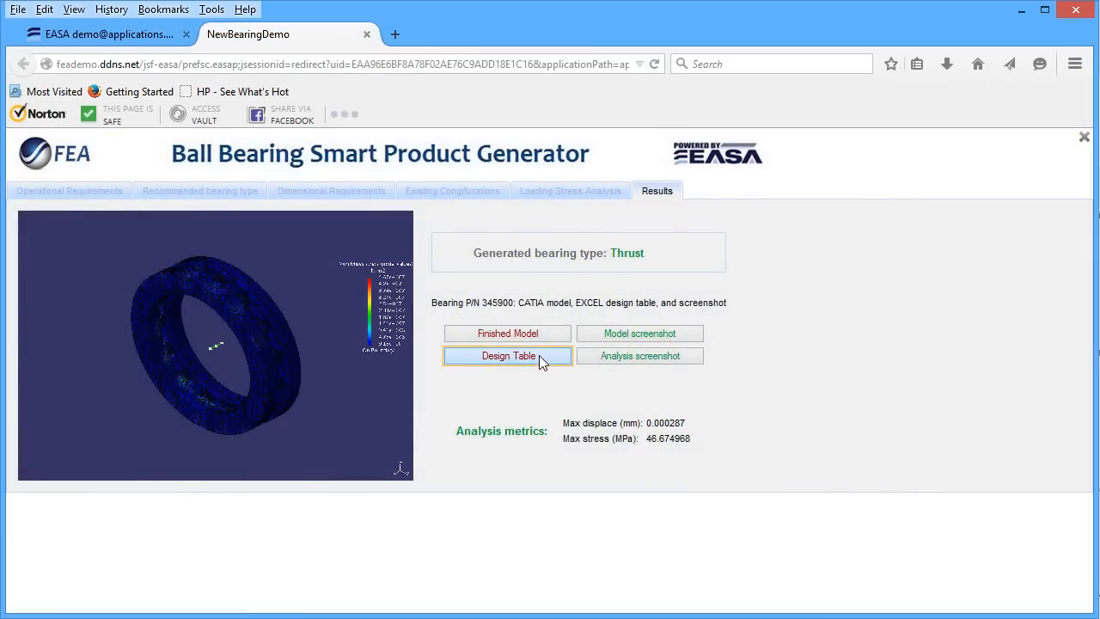
{"action": "left_click", "coordinate": [507, 354]}
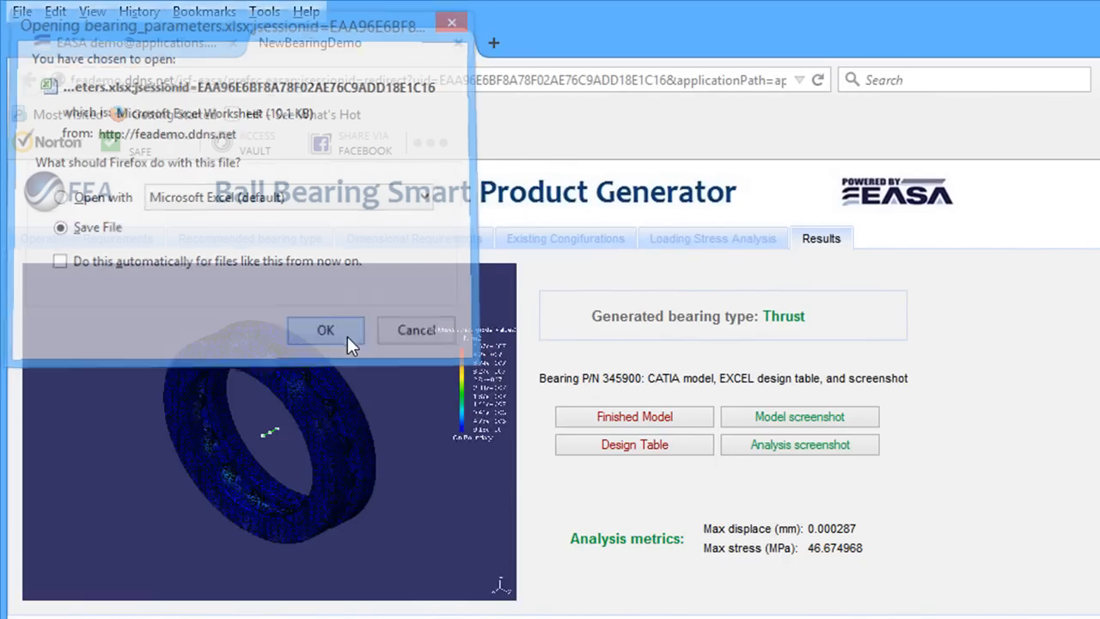
{"action": "left_click", "coordinate": [325, 330]}
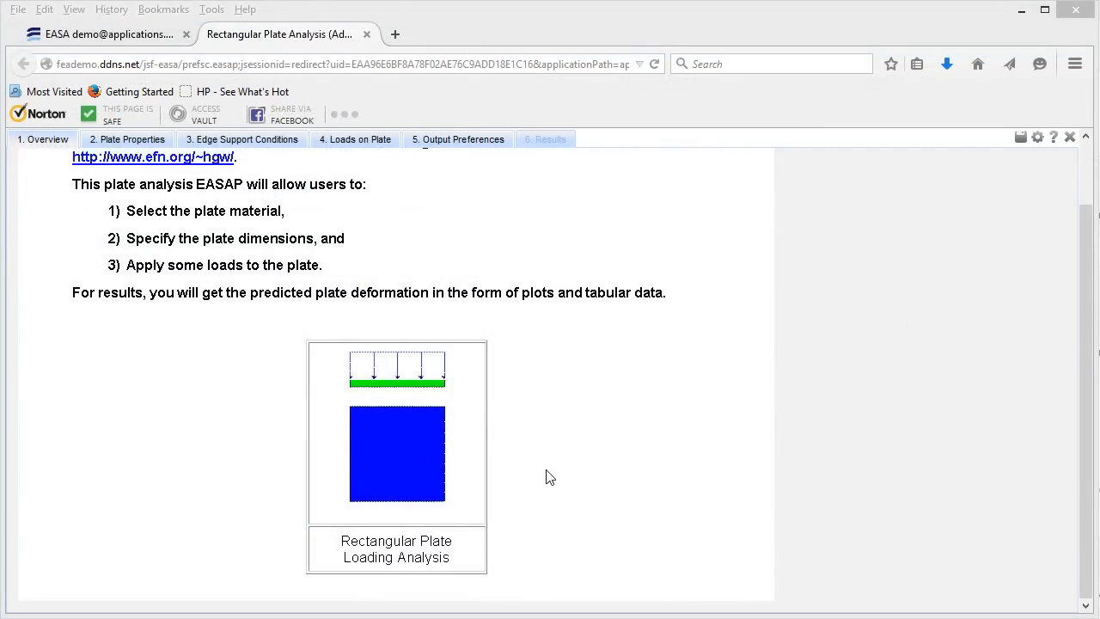
Step: Check the plate material and set width 2.00 ft and thickness 0.36 in
{"action": "left_click", "coordinate": [128, 139]}
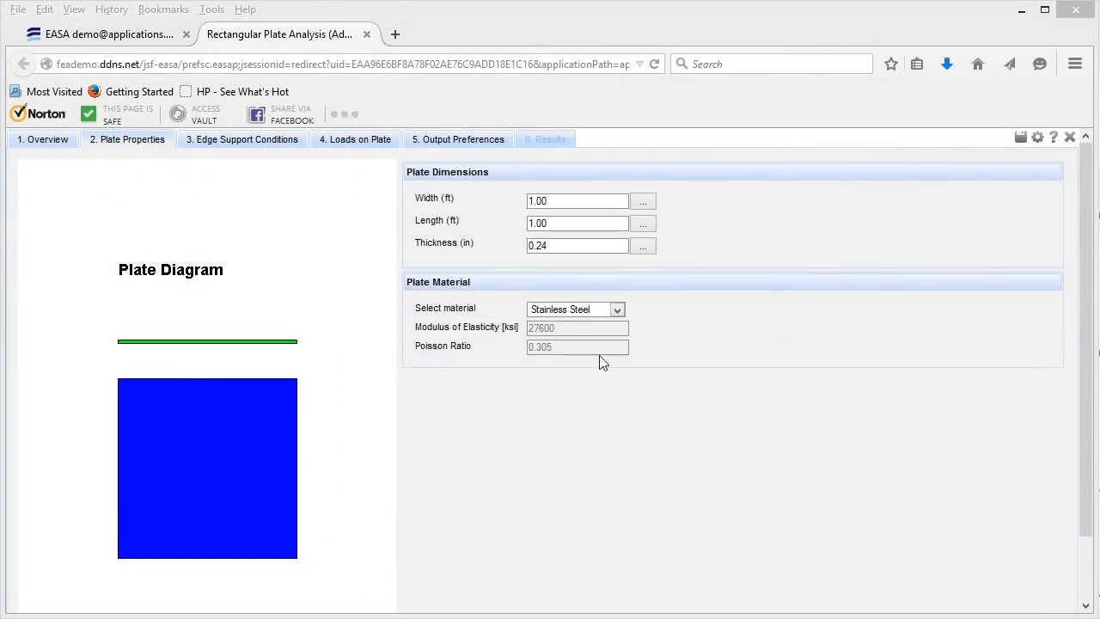
{"action": "left_click", "coordinate": [617, 309]}
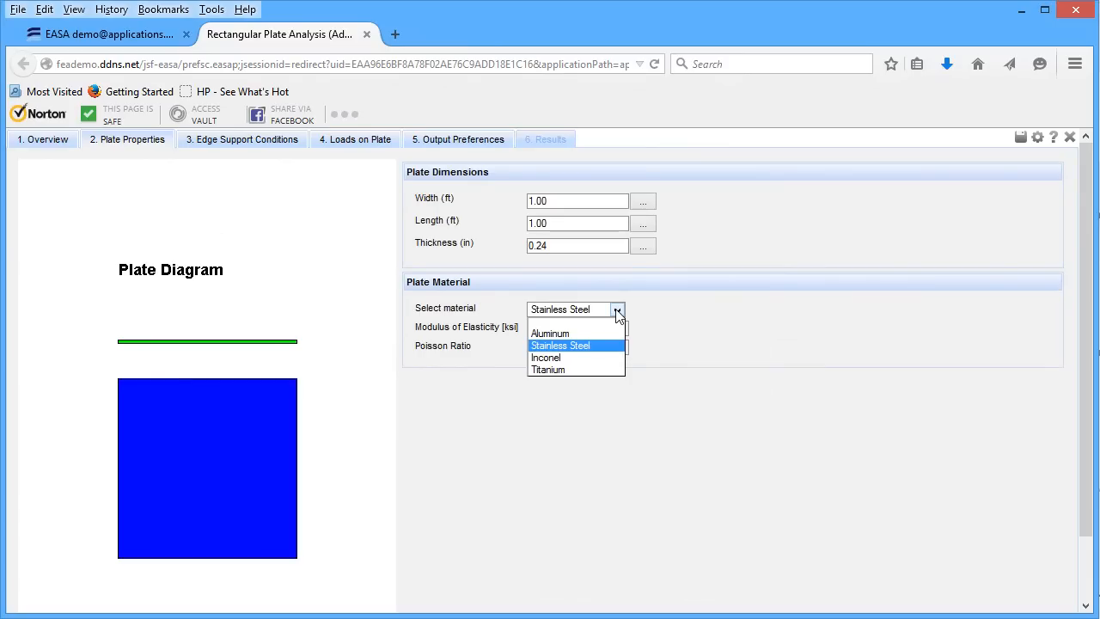
{"action": "mouse_move", "coordinate": [695, 323]}
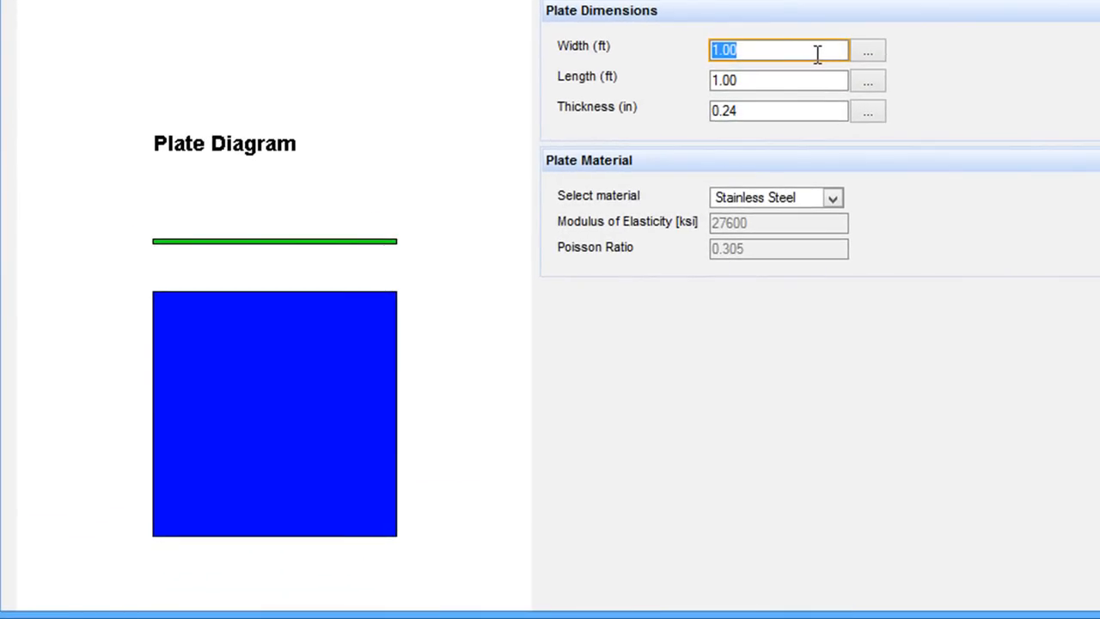
{"action": "type", "text": "2.00"}
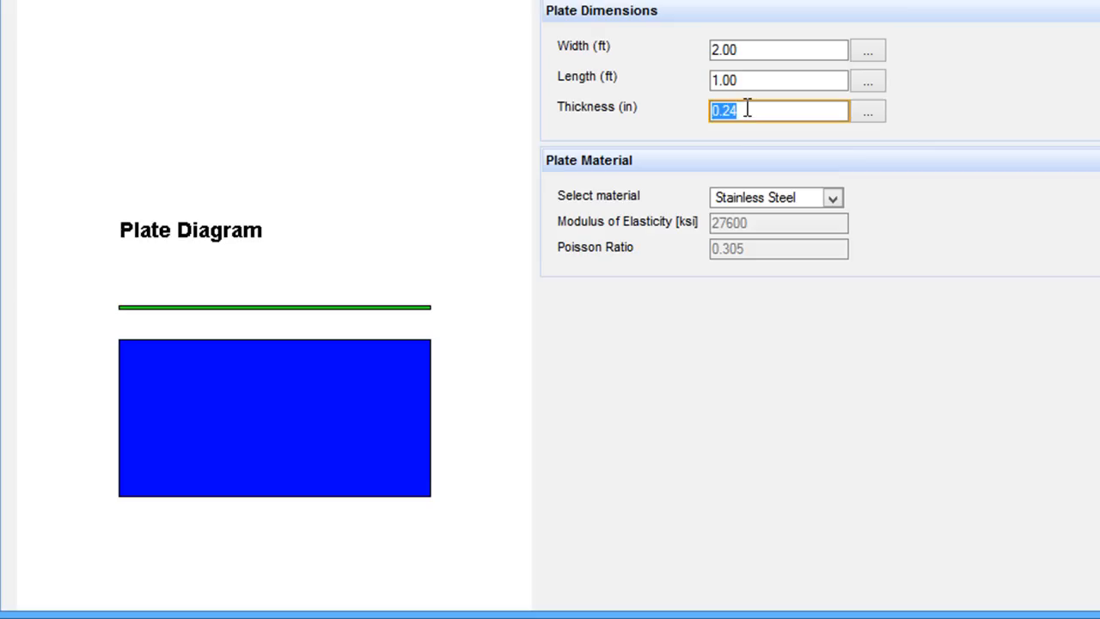
{"action": "type", "text": "0.36"}
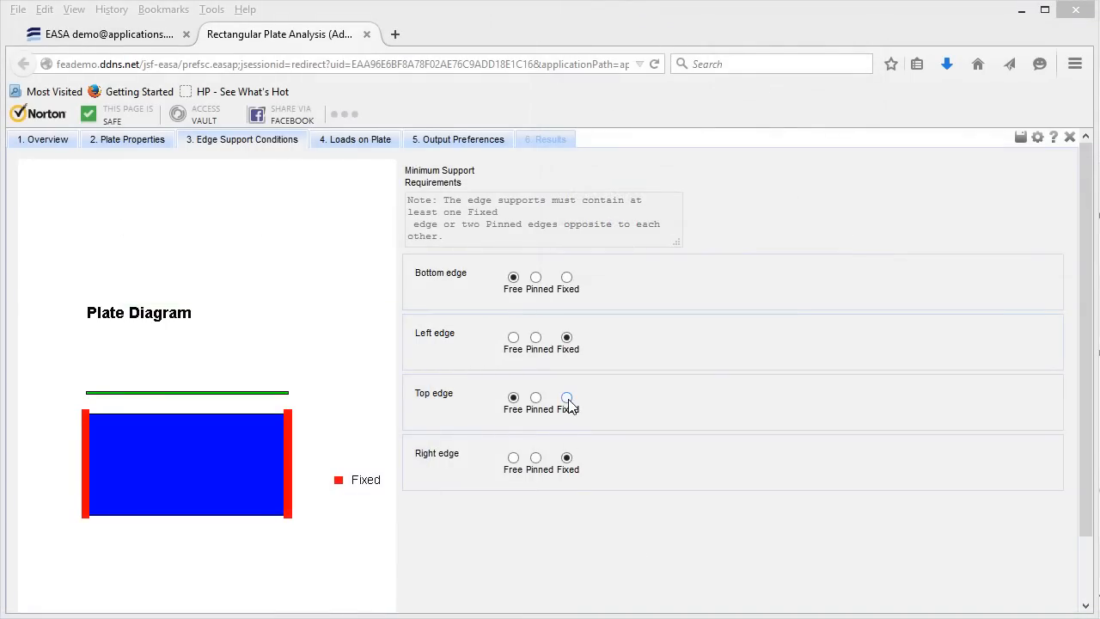
Step: Toggle the top edge supports and leave the top edge free
{"action": "left_click", "coordinate": [568, 397]}
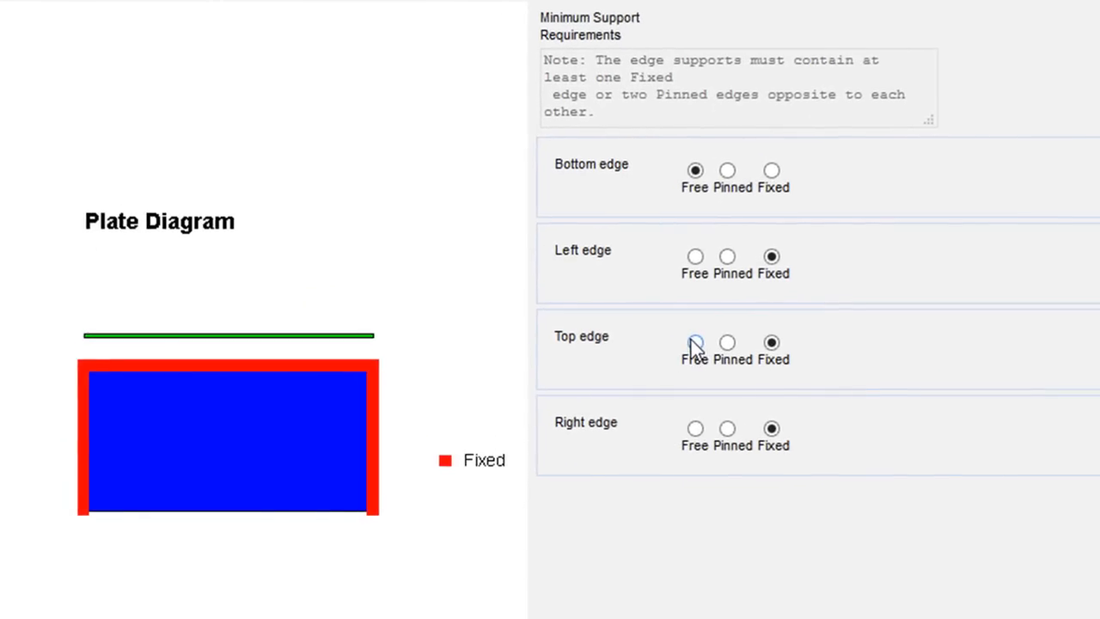
{"action": "left_click", "coordinate": [696, 342]}
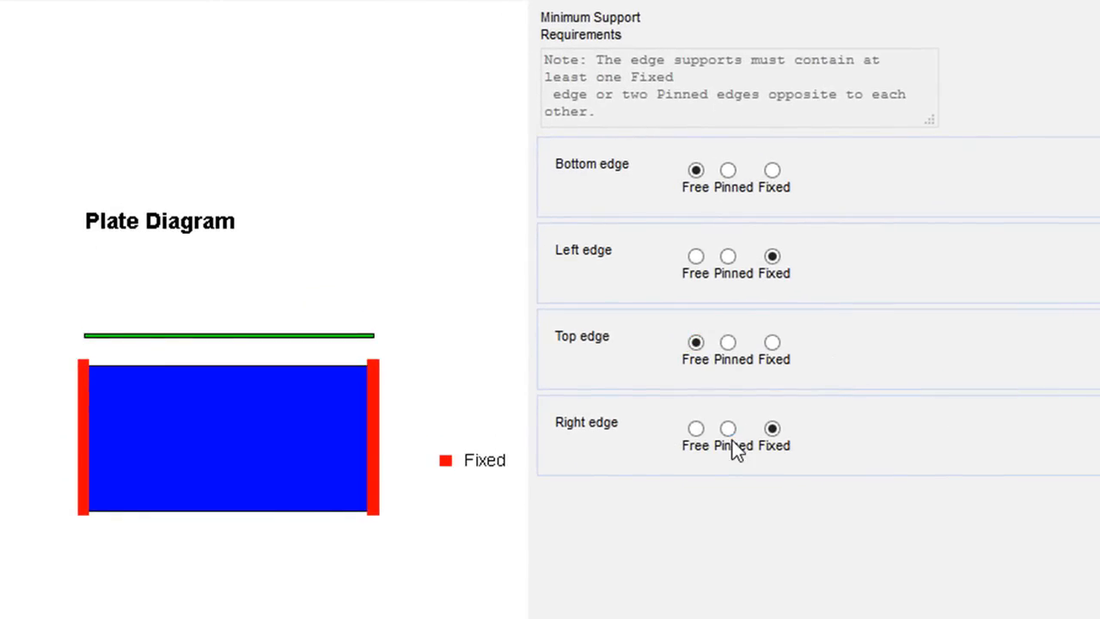
{"action": "left_click", "coordinate": [728, 342]}
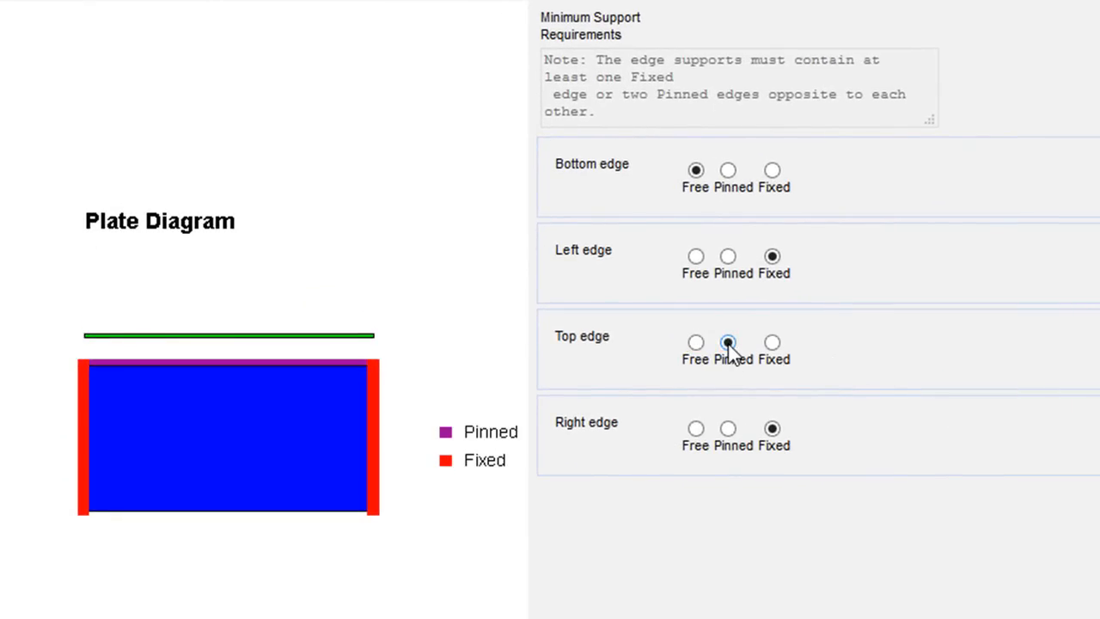
{"action": "left_click", "coordinate": [697, 342]}
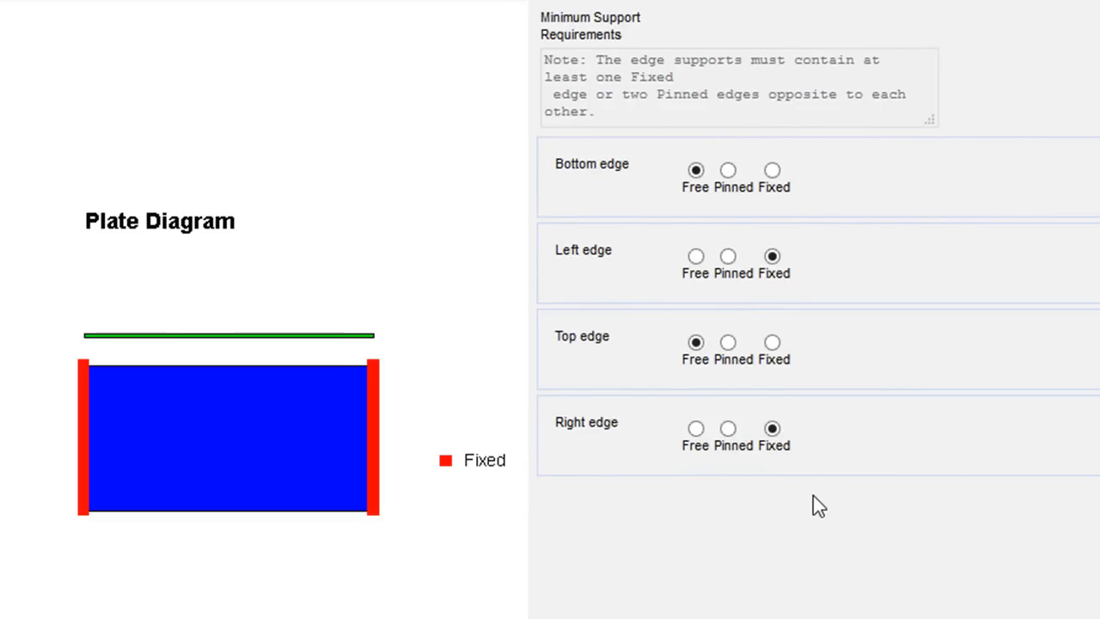
Step: Set the right edge support to pinned, keeping the left edge fixed
{"action": "left_click", "coordinate": [694, 428]}
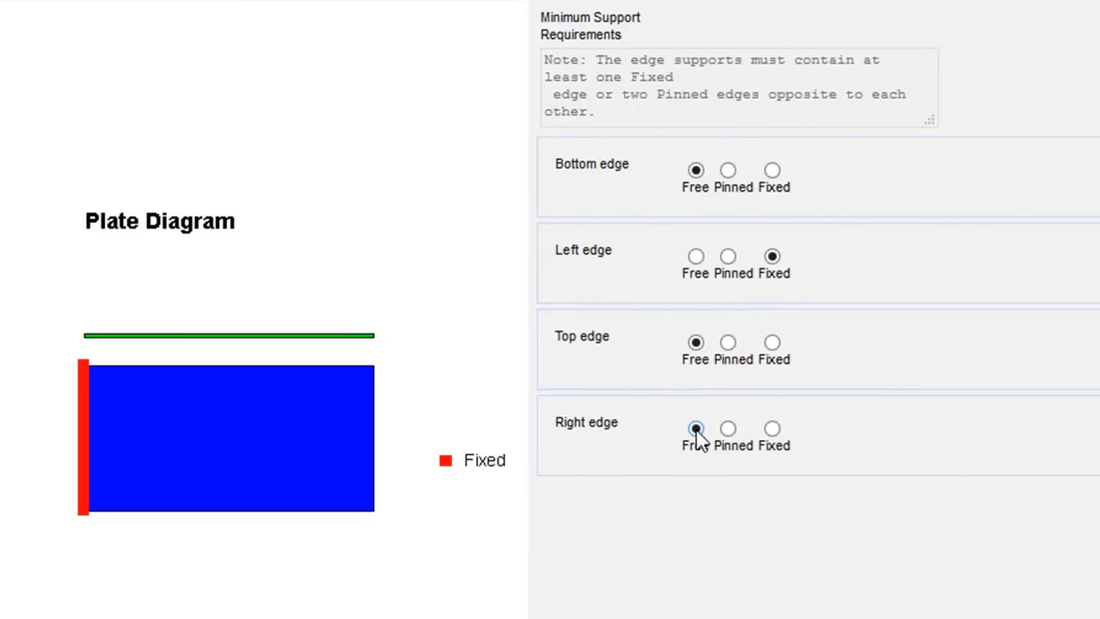
{"action": "left_click", "coordinate": [772, 428]}
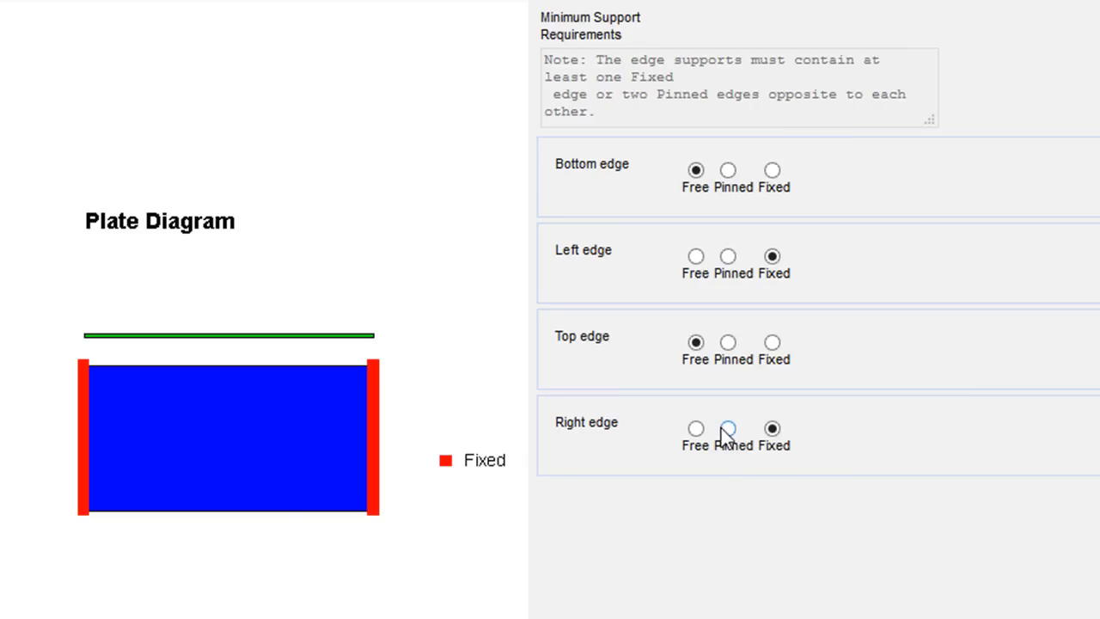
{"action": "left_click", "coordinate": [729, 428]}
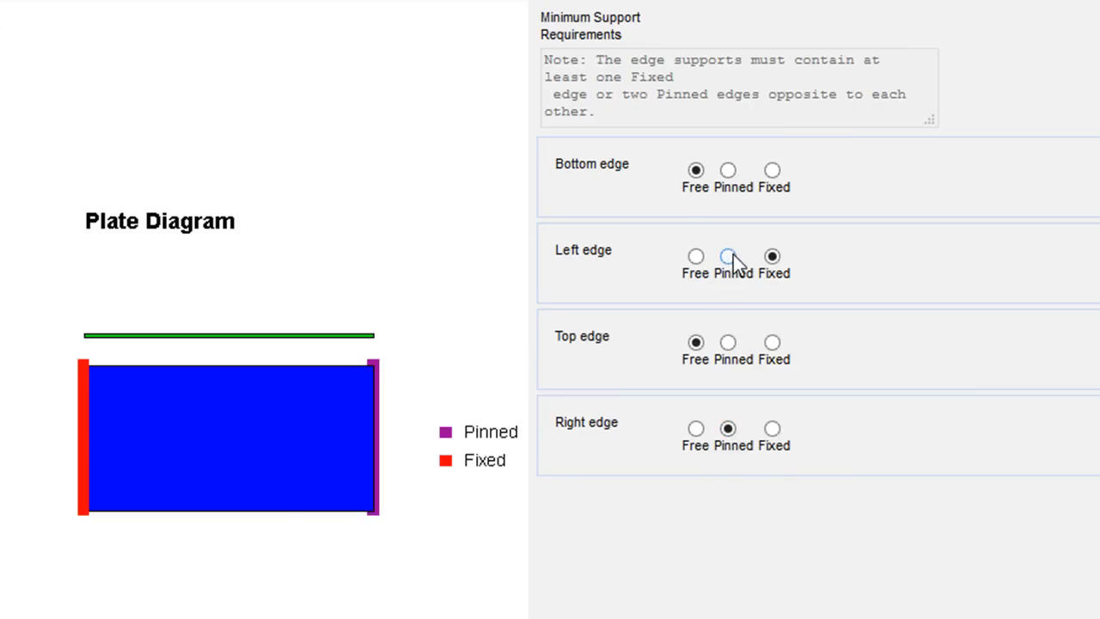
{"action": "left_click", "coordinate": [457, 139]}
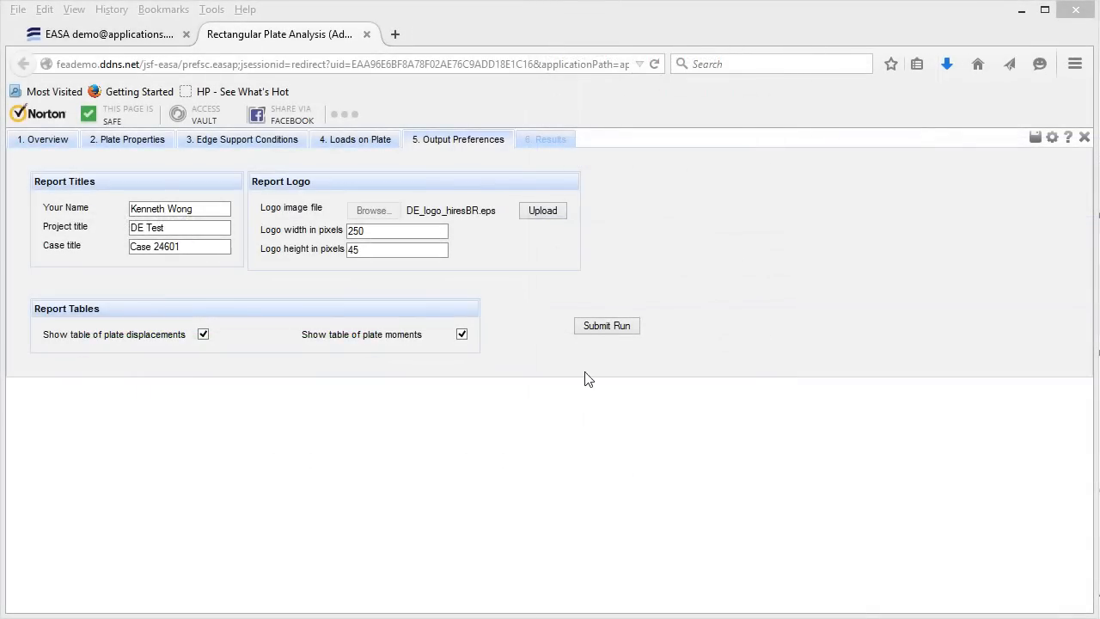
Step: Submit the plate run, view the displacement contour results and go to the all-results list
{"action": "left_click", "coordinate": [605, 325]}
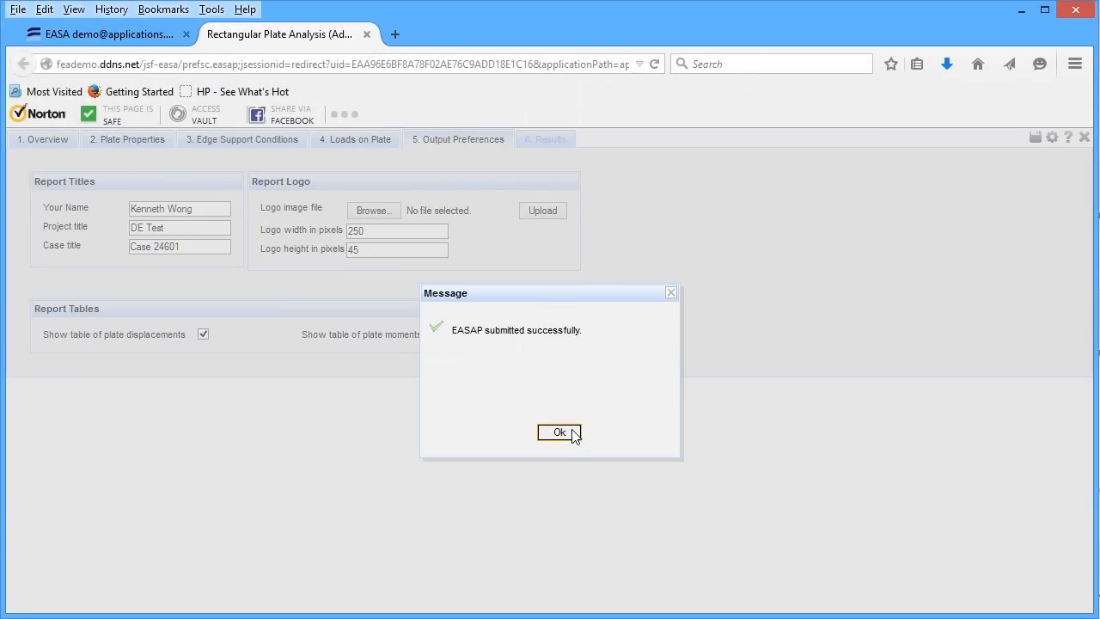
{"action": "left_click", "coordinate": [558, 434]}
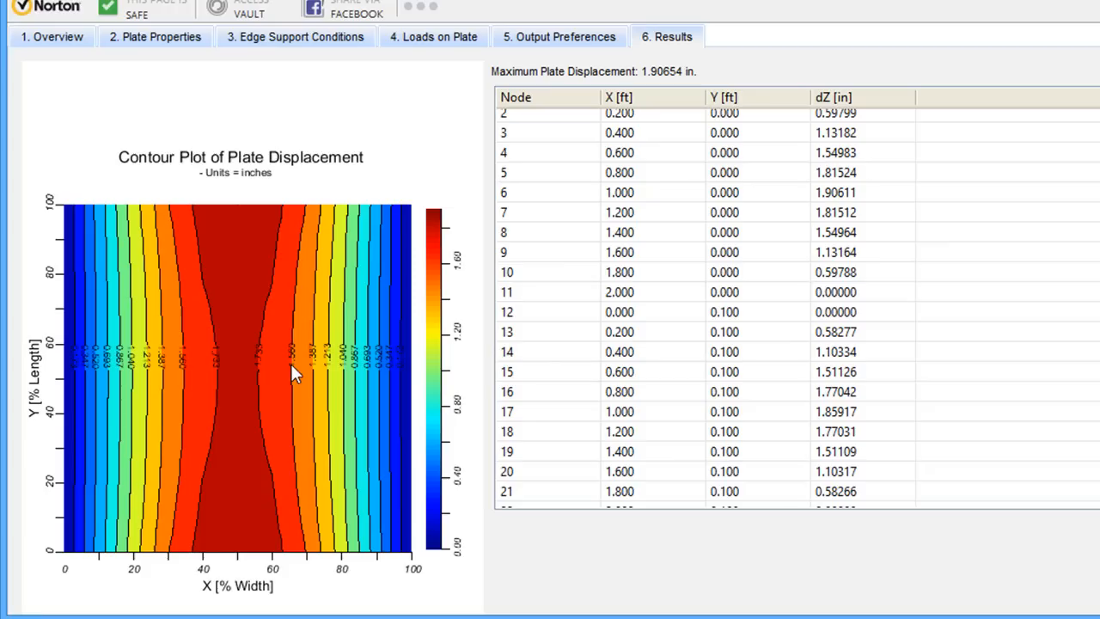
{"action": "left_click", "coordinate": [619, 332]}
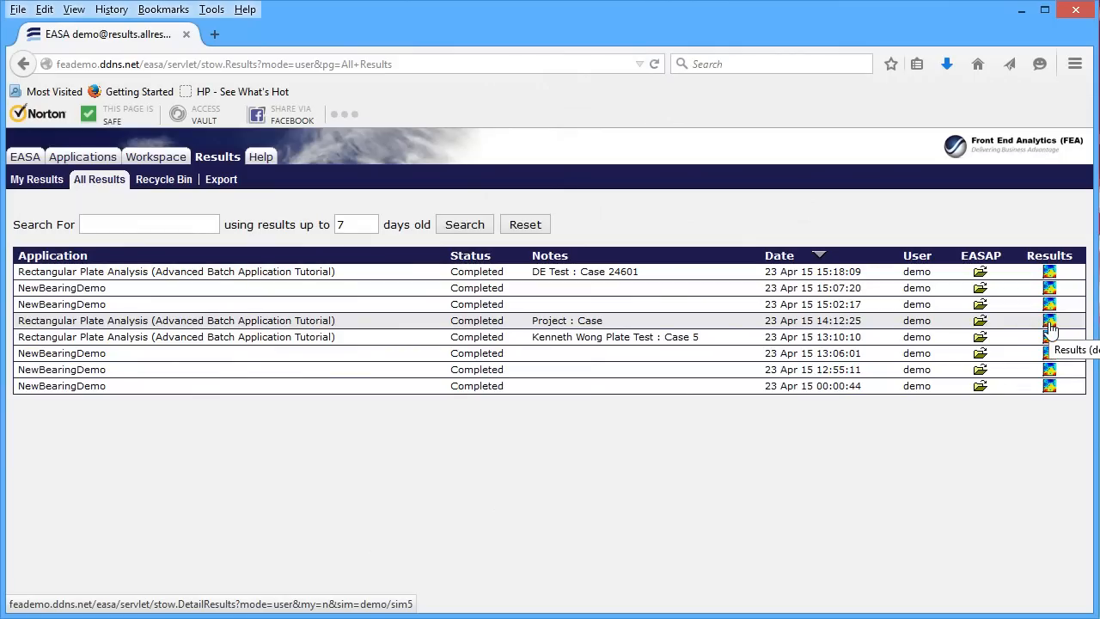
Step: Review the detailed report of the earlier Project : Case plate run
{"action": "left_click", "coordinate": [1050, 335]}
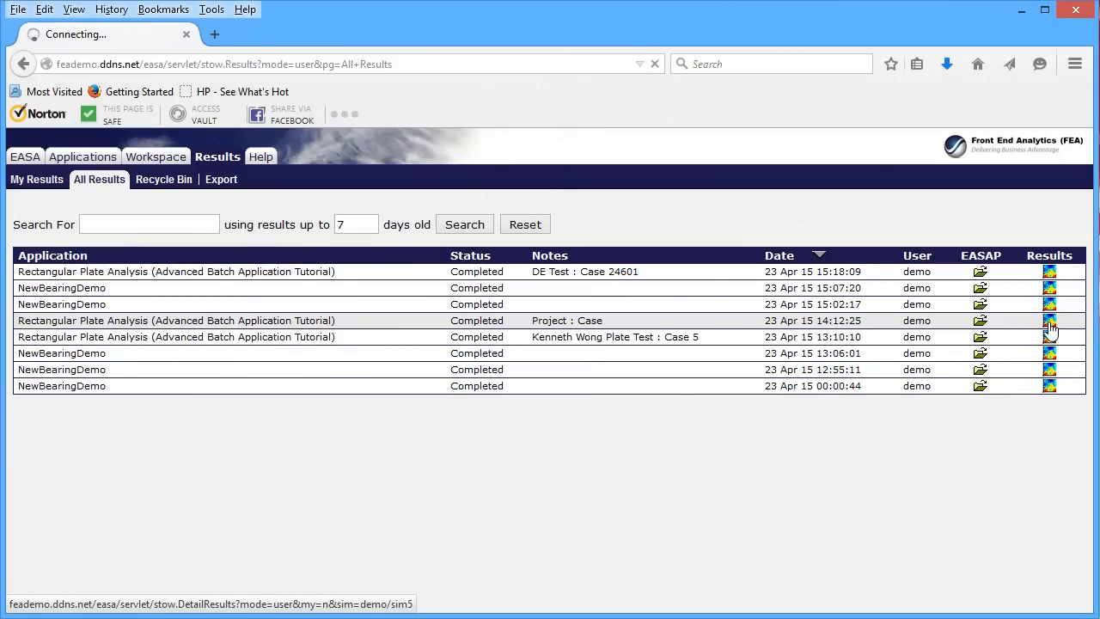
{"action": "left_click", "coordinate": [1048, 322]}
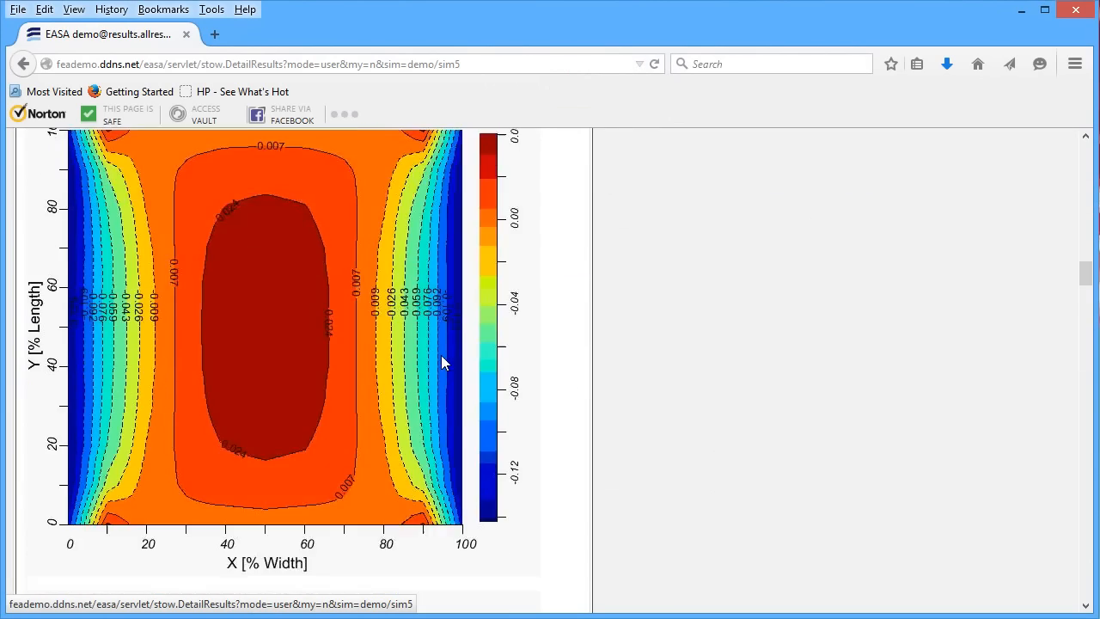
{"action": "scroll", "scroll_direction": "up", "scroll_amount": 3}
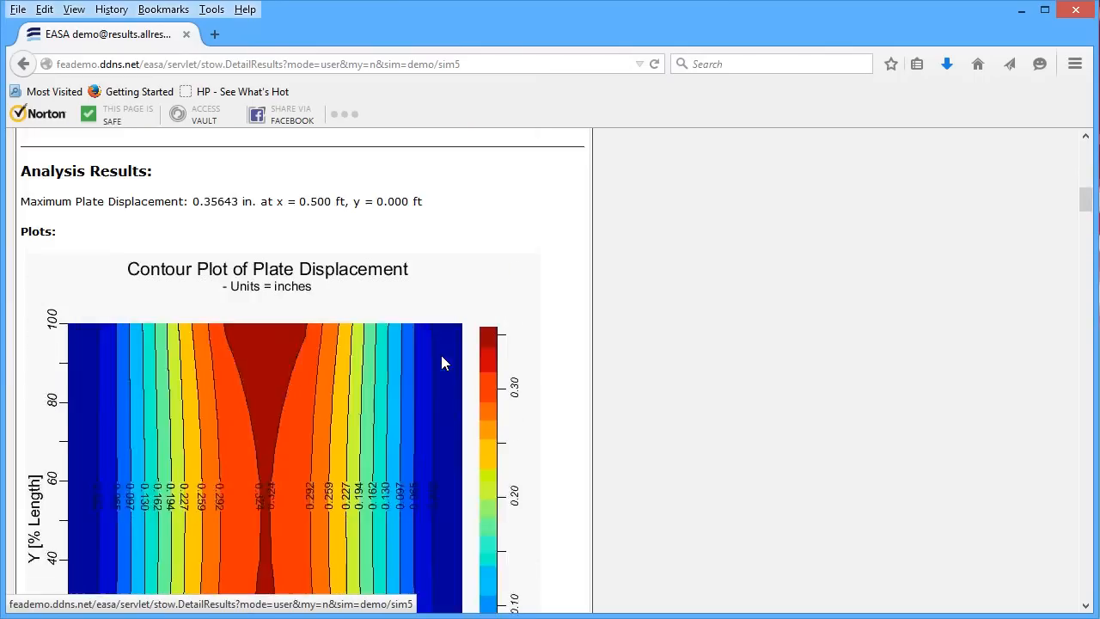
{"action": "scroll", "scroll_direction": "up", "scroll_amount": 3}
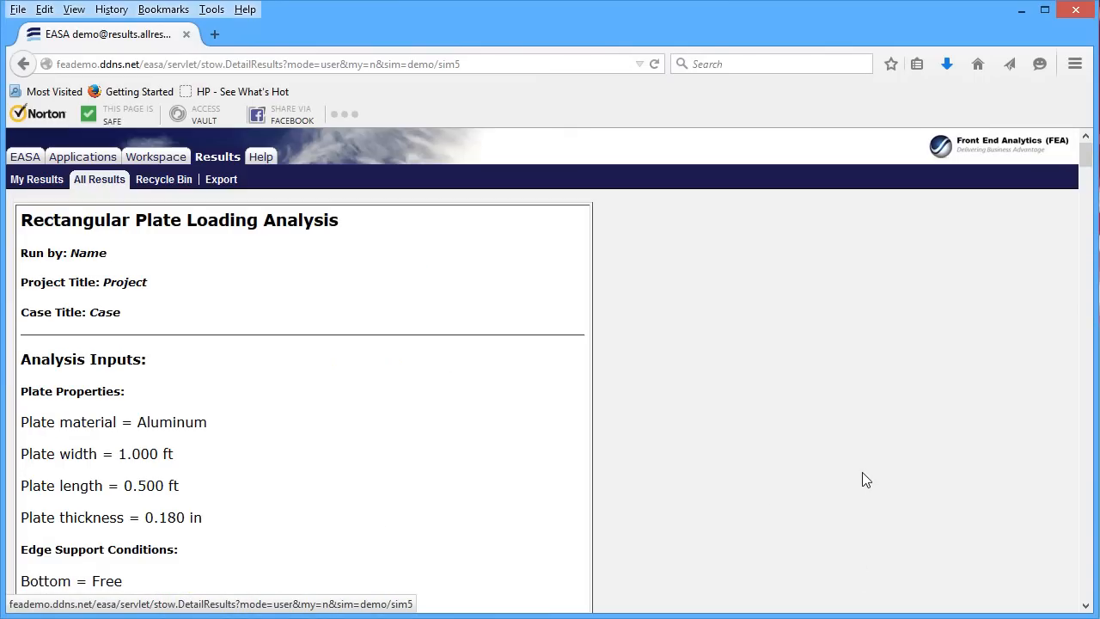
{"action": "scroll", "scroll_direction": "down", "scroll_amount": 3}
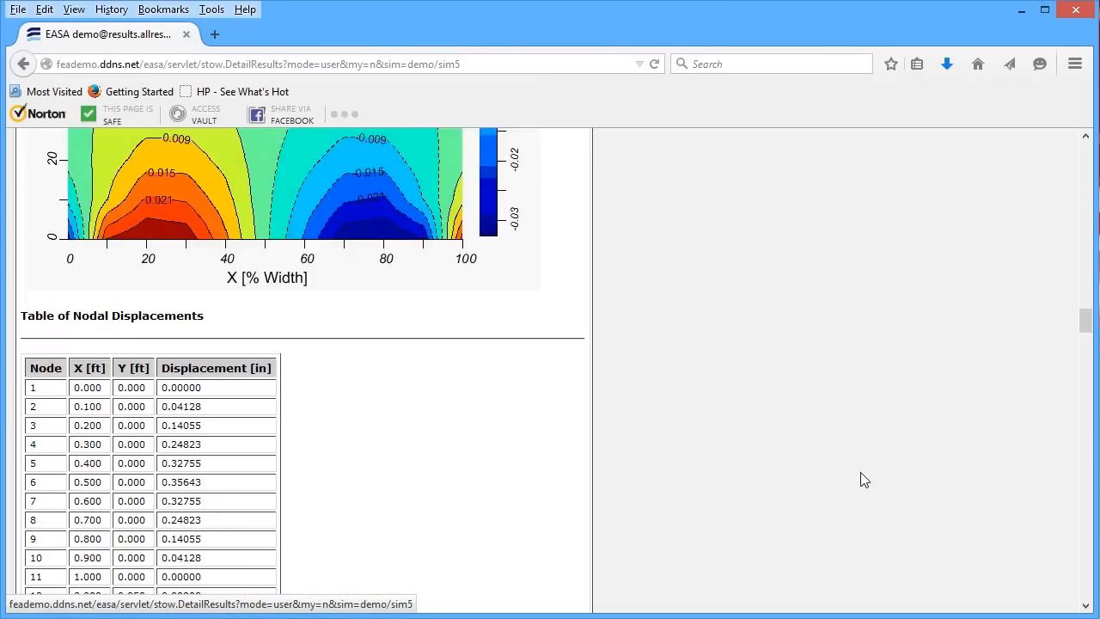
{"action": "scroll", "scroll_direction": "down", "scroll_amount": 3}
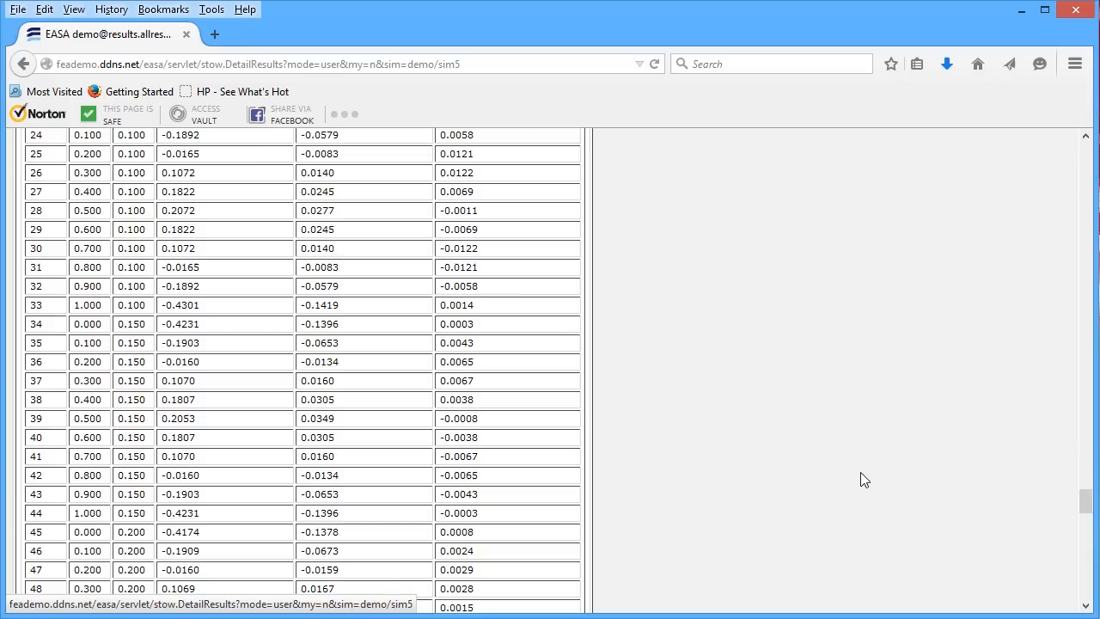
Step: Follow the EASA videos link through to the easasoftware.com home page
{"action": "left_click", "coordinate": [24, 64]}
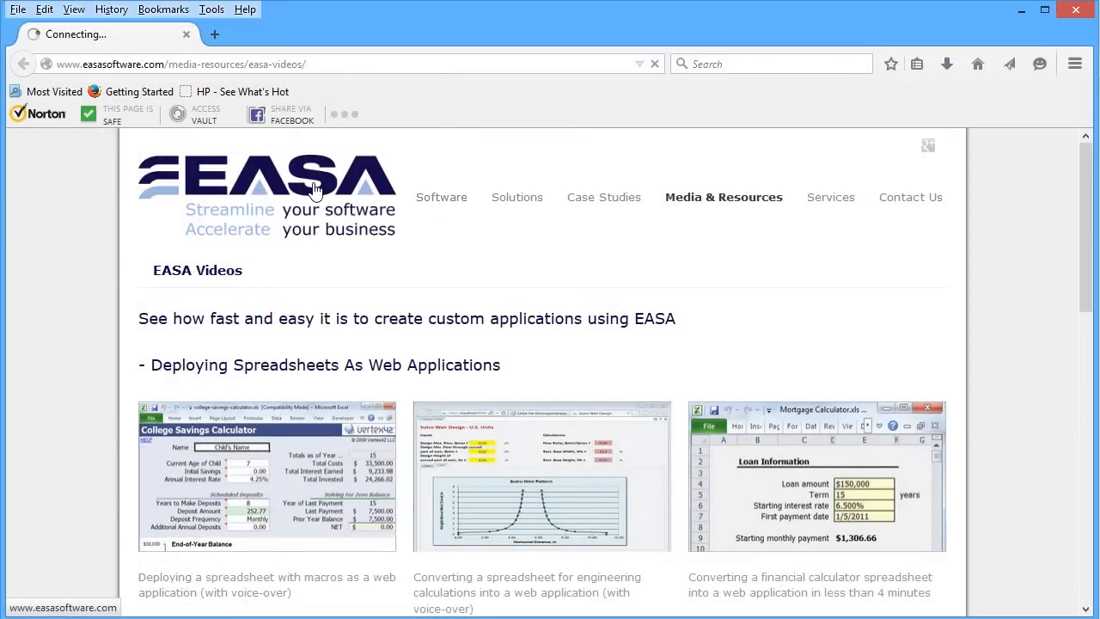
{"action": "left_click", "coordinate": [266, 193]}
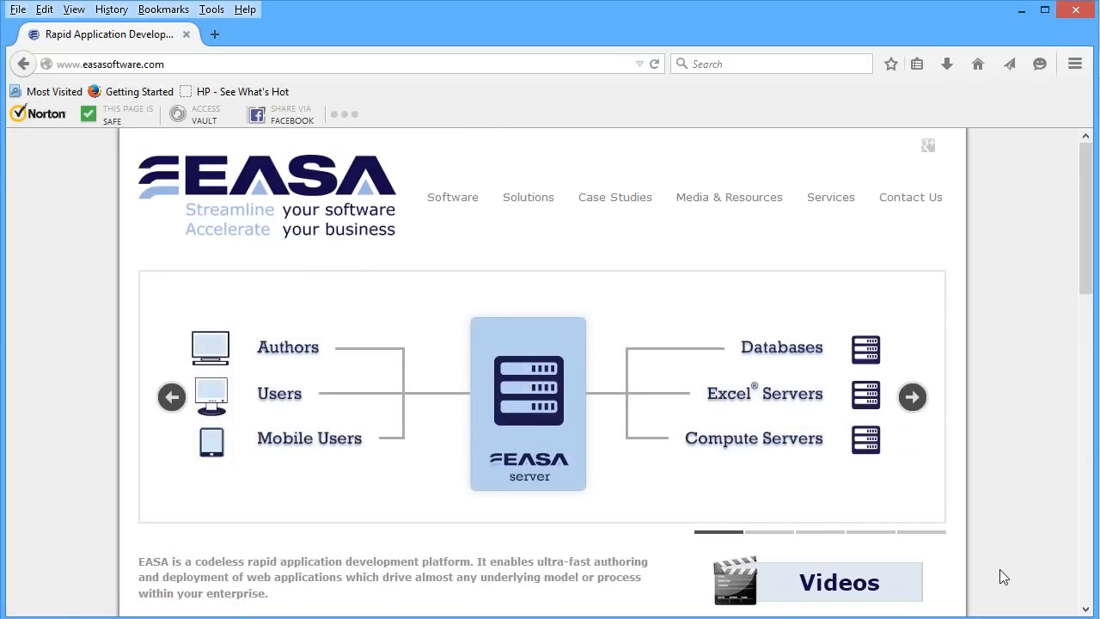
{"action": "left_click", "coordinate": [813, 581]}
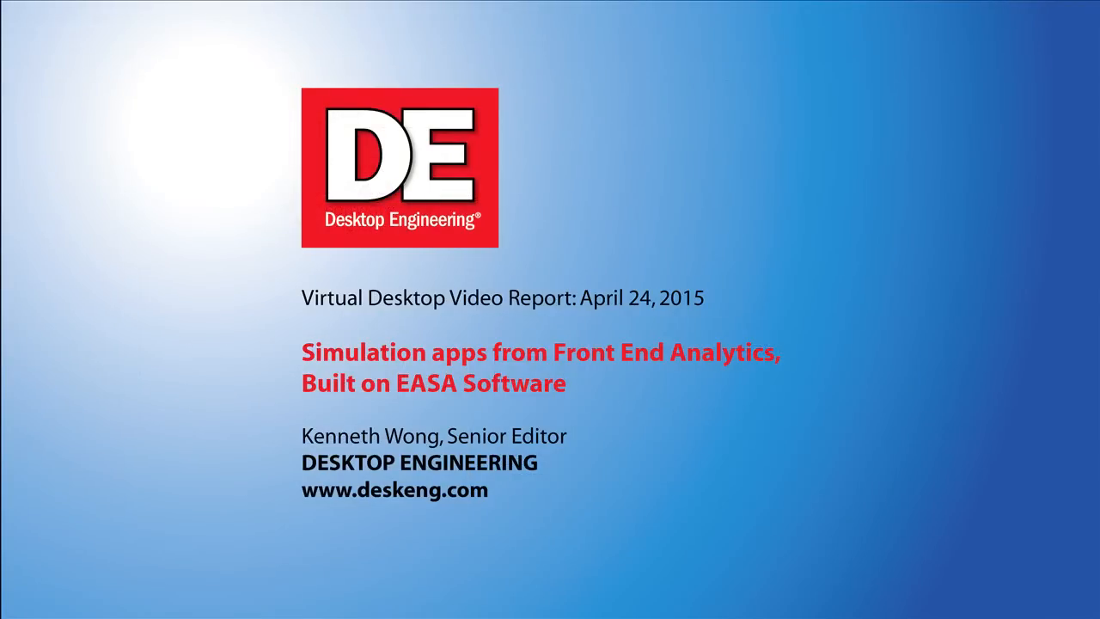